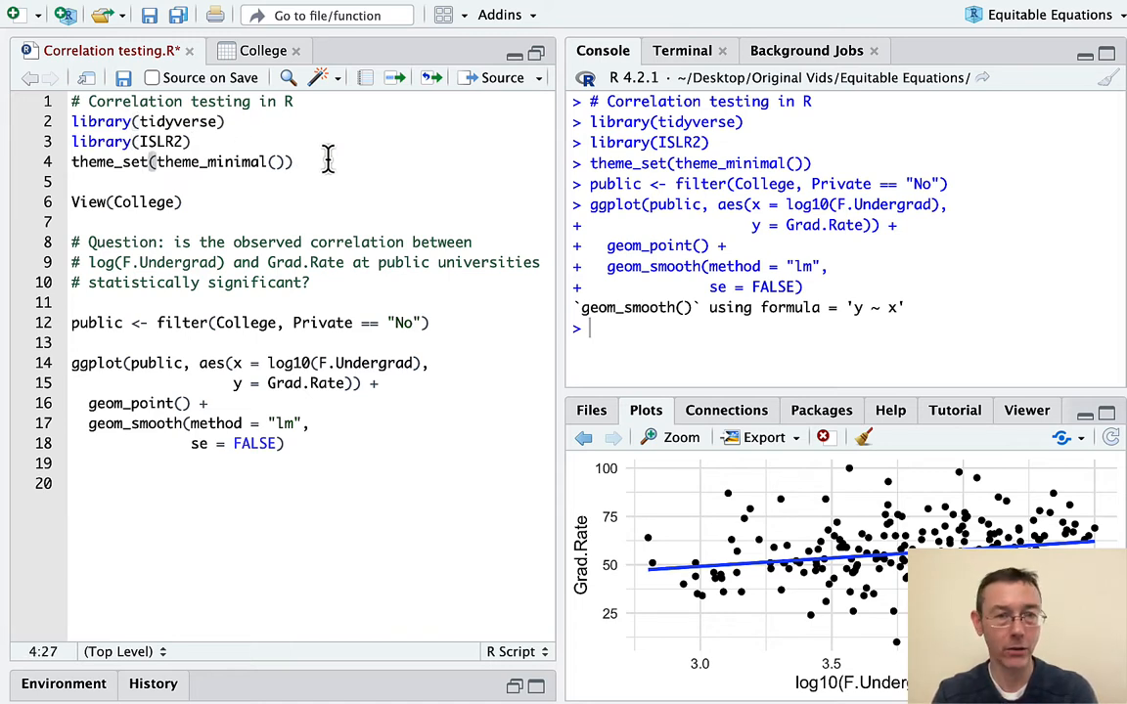
{"action": "mouse_move", "coordinate": [441, 217]}
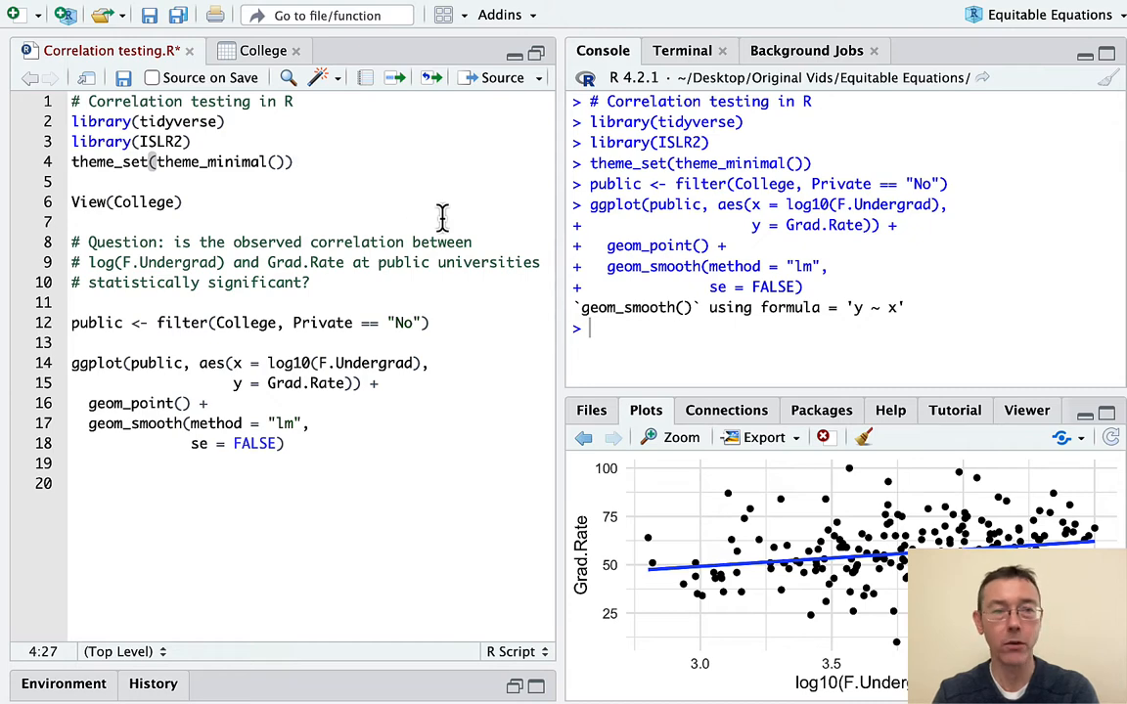
{"action": "mouse_move", "coordinate": [269, 76]}
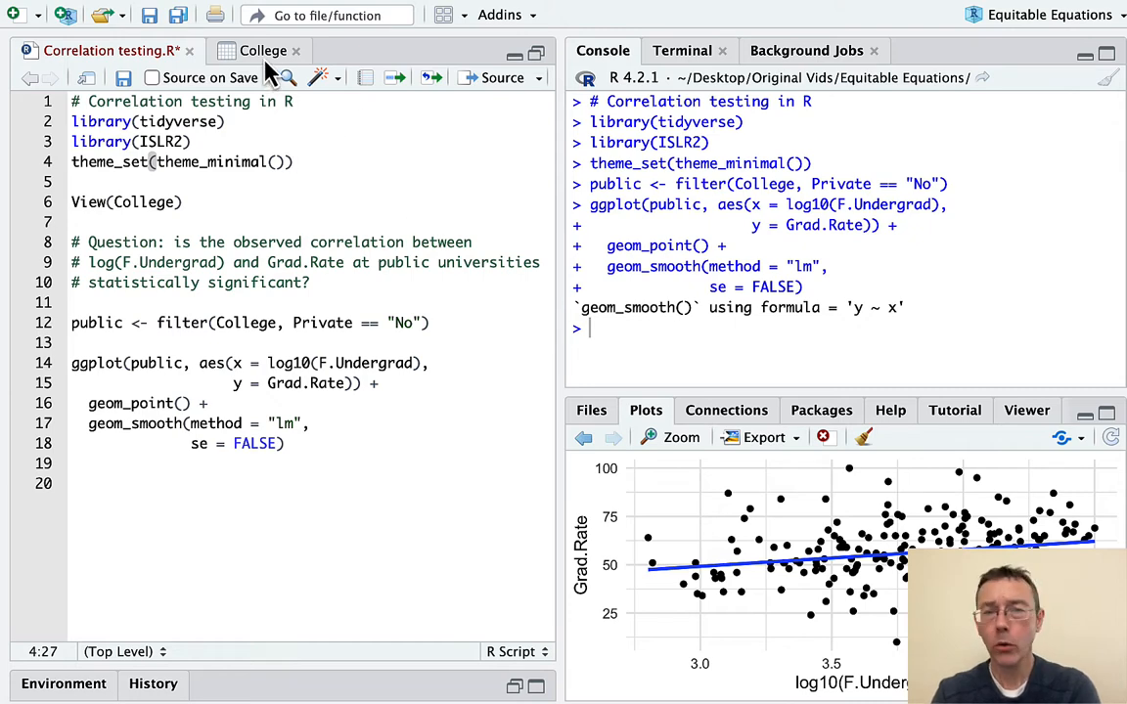
View the College data table and scroll right to the F.Undergrad and Grad.Rate columns.
{"action": "left_click", "coordinate": [262, 50]}
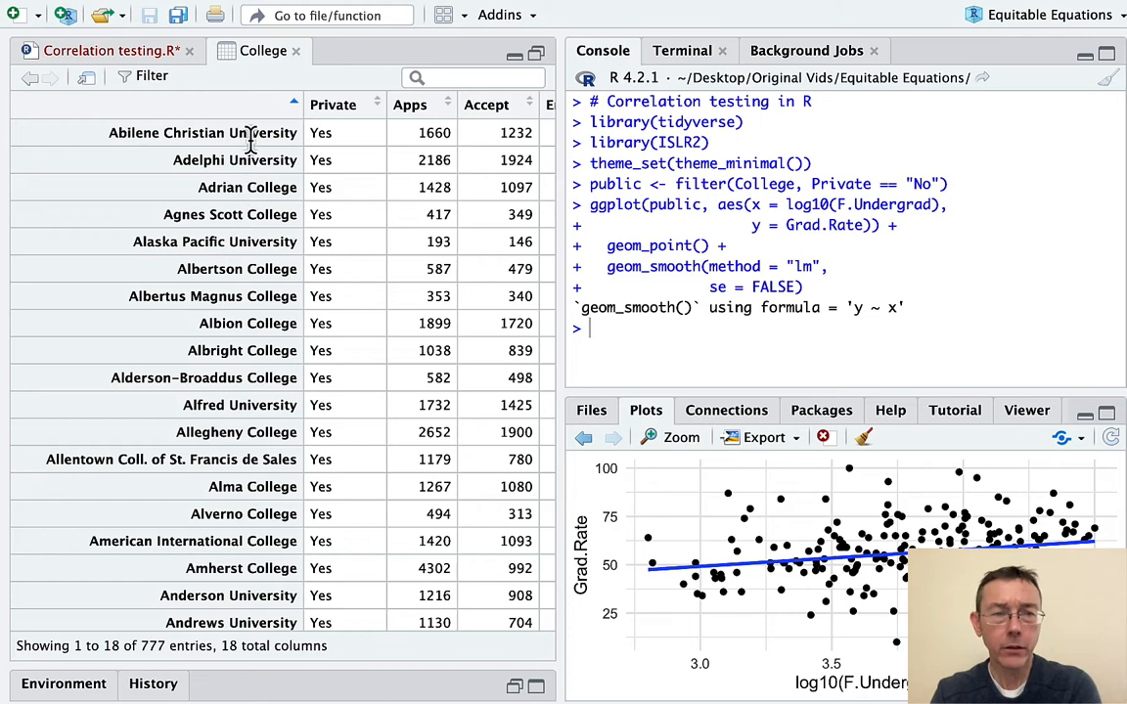
{"action": "mouse_move", "coordinate": [184, 602]}
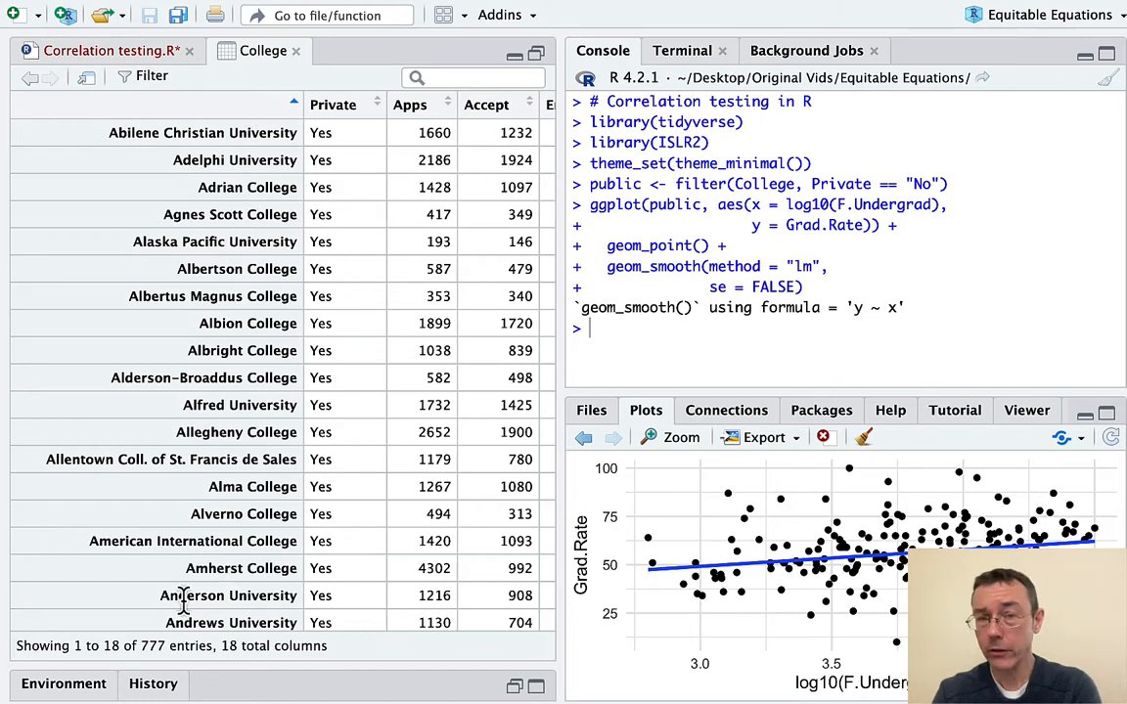
{"action": "mouse_move", "coordinate": [288, 242]}
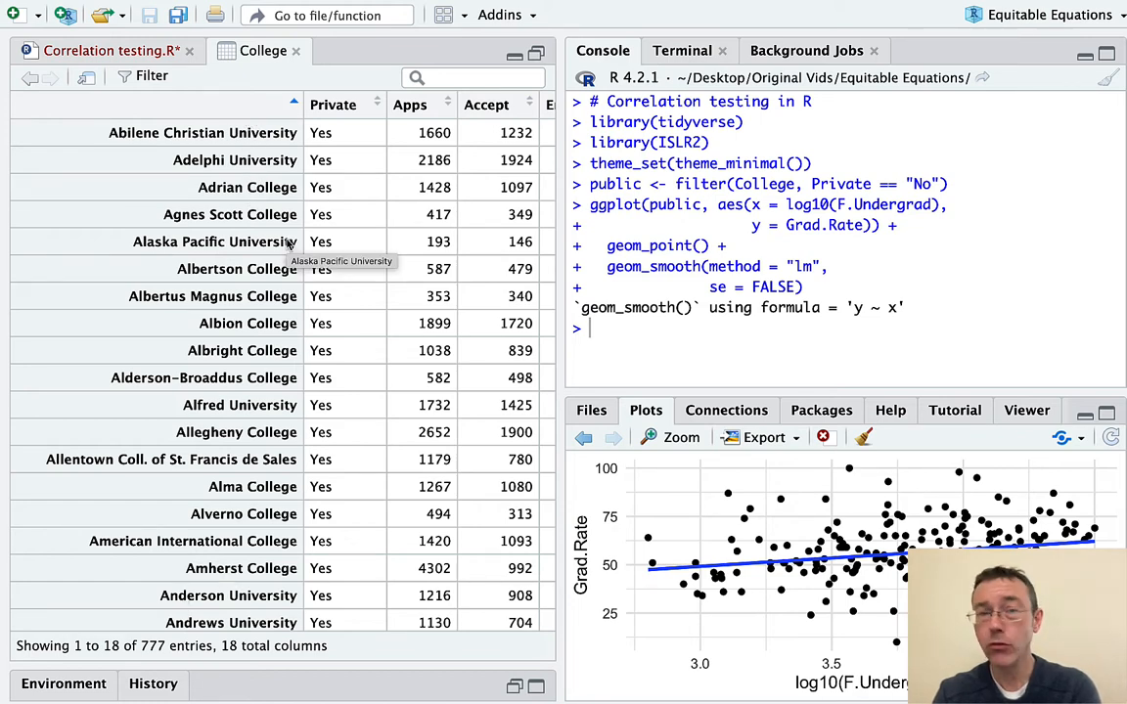
{"action": "scroll", "scroll_direction": "right", "scroll_amount": 3}
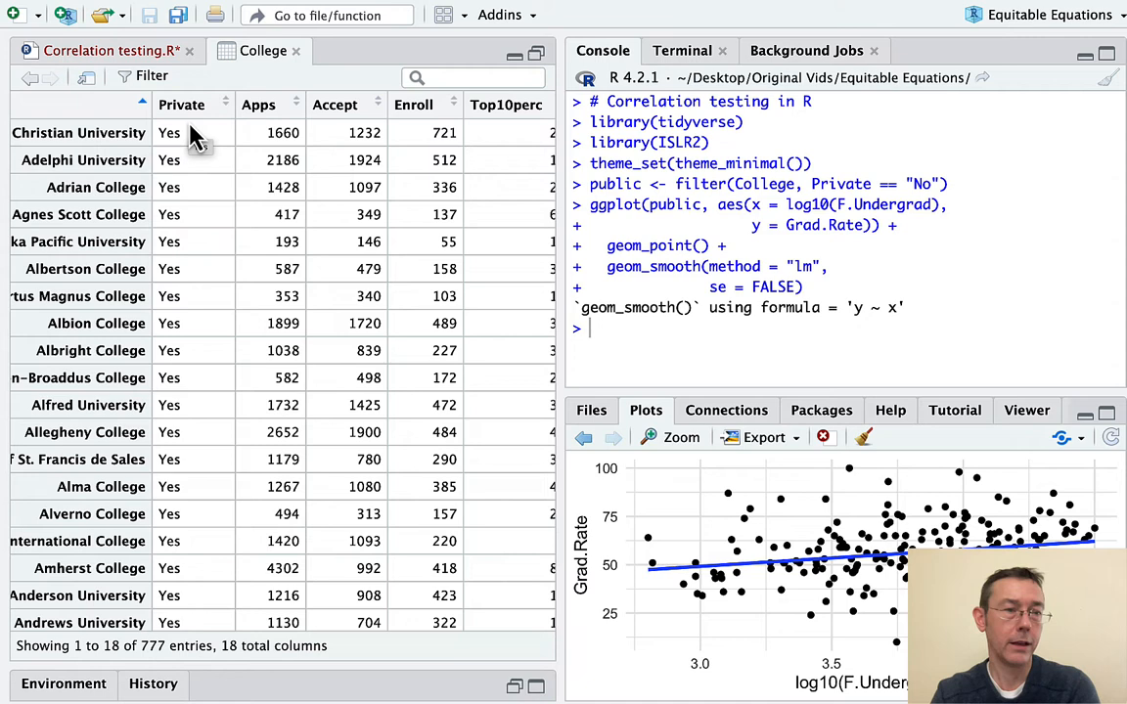
{"action": "scroll", "scroll_direction": "right", "scroll_amount": 3}
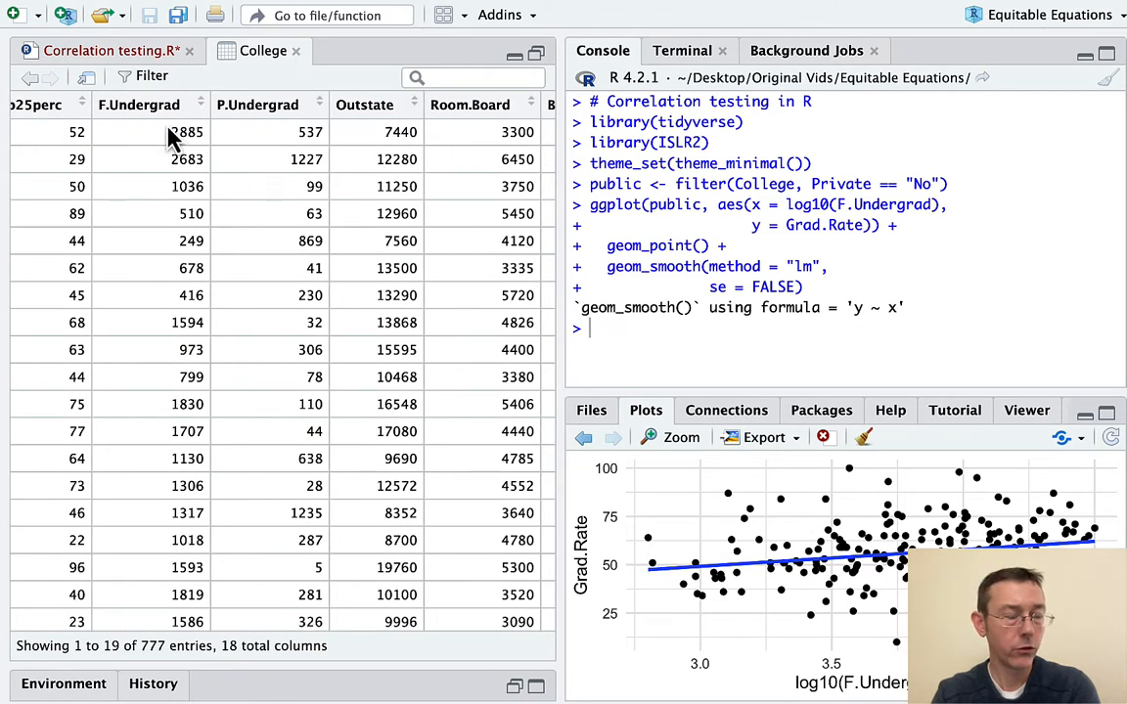
{"action": "scroll", "scroll_direction": "right", "scroll_amount": 3}
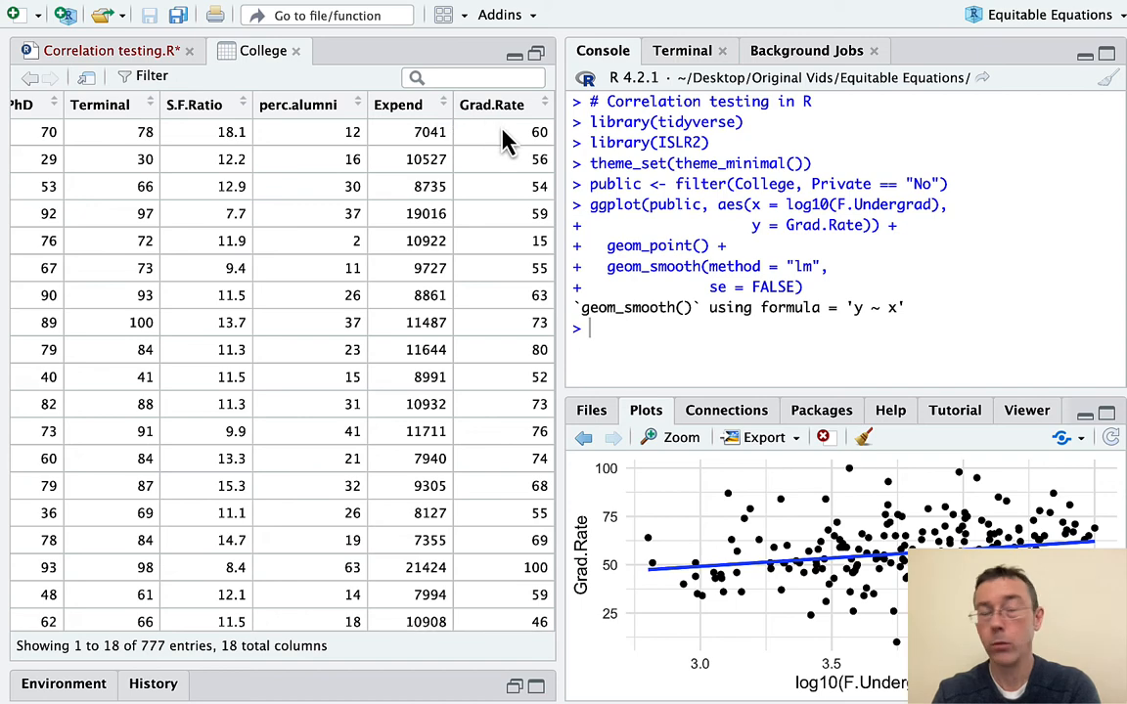
{"action": "mouse_move", "coordinate": [190, 78]}
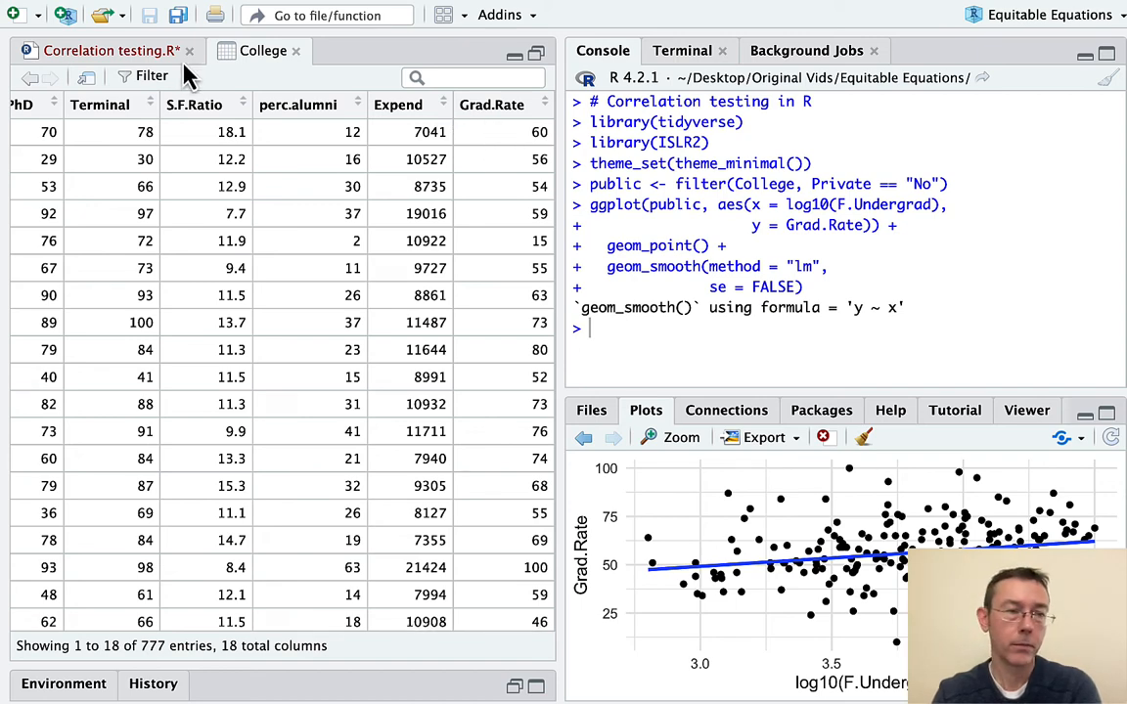
Return to the Correlation testing.R script.
{"action": "left_click", "coordinate": [110, 50]}
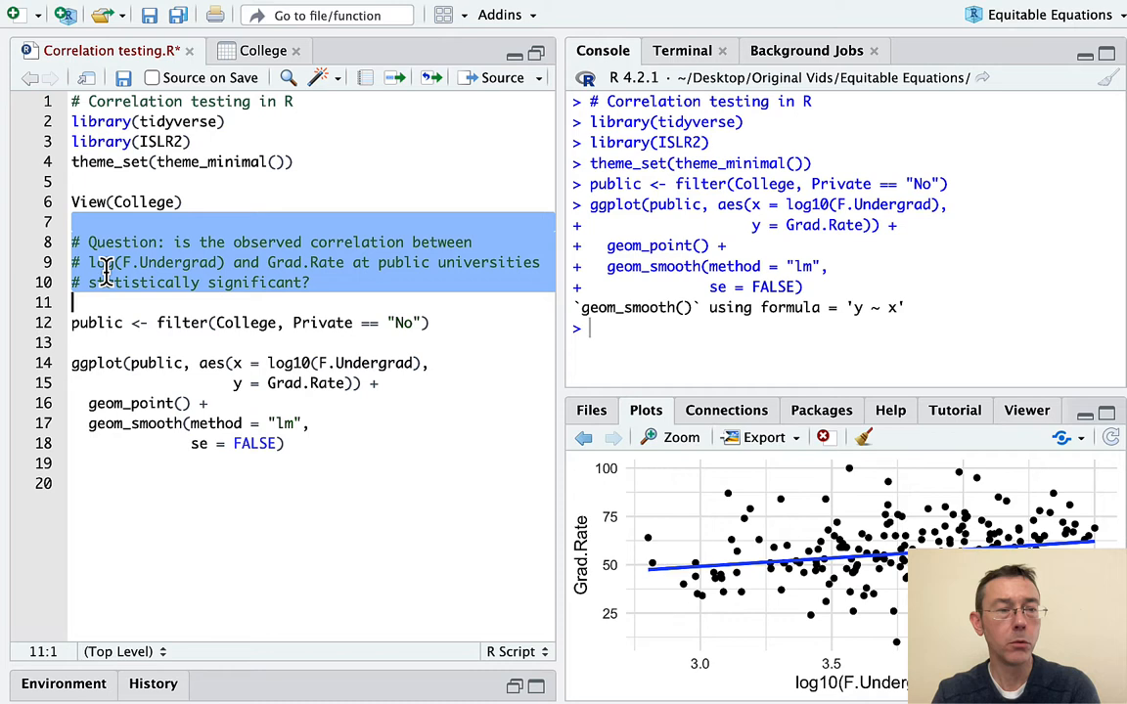
{"action": "mouse_move", "coordinate": [172, 252]}
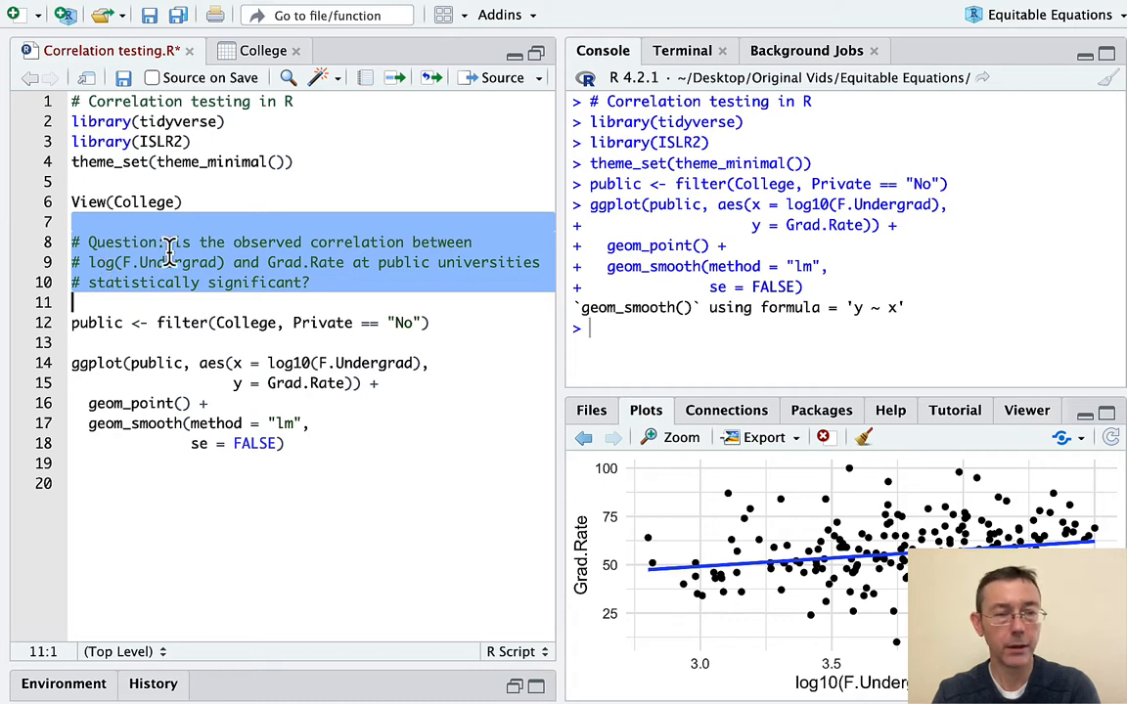
{"action": "mouse_move", "coordinate": [416, 274]}
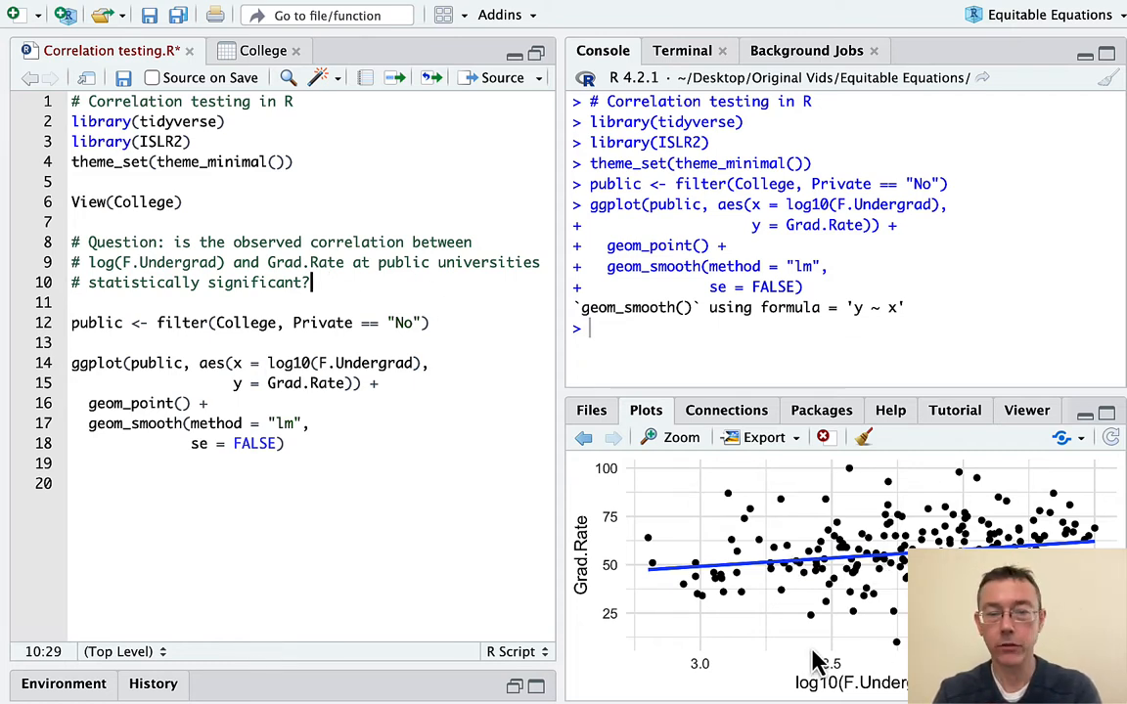
{"action": "mouse_move", "coordinate": [597, 606]}
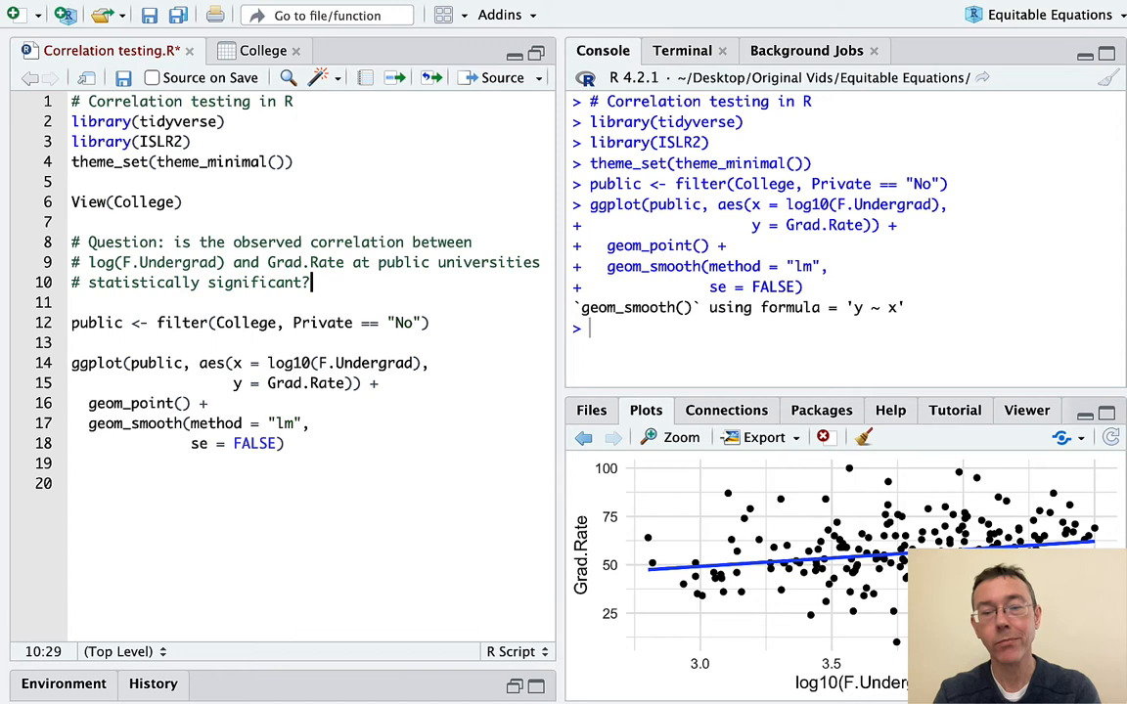
{"action": "mouse_move", "coordinate": [477, 446]}
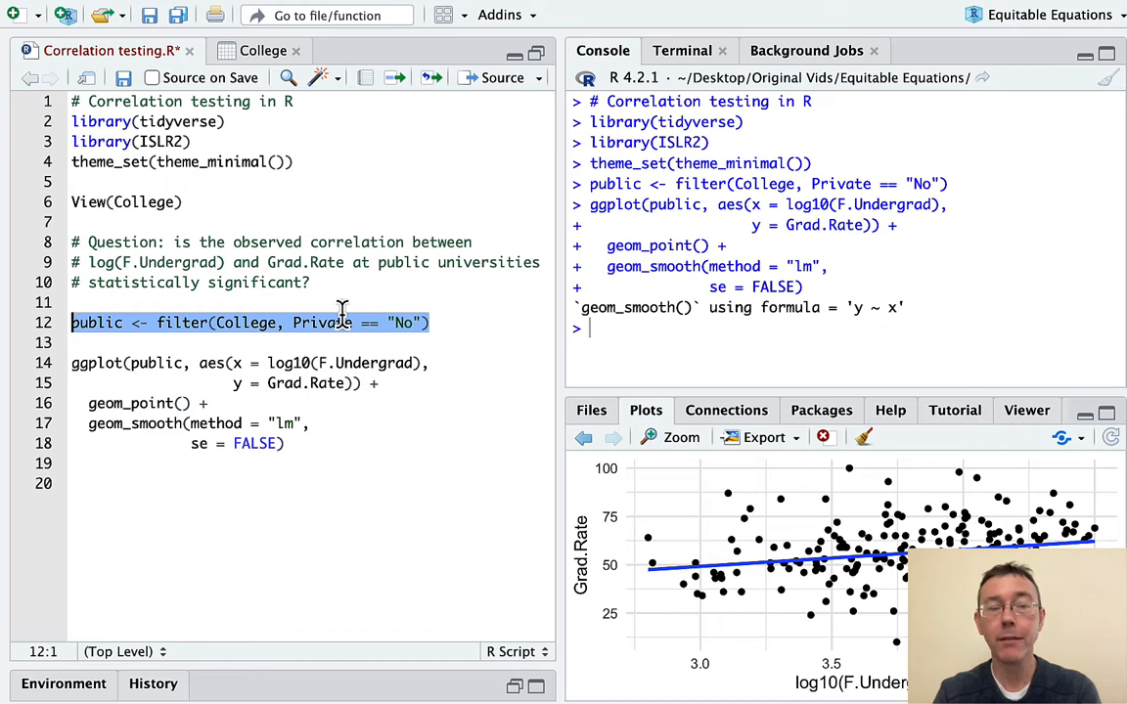
{"action": "mouse_move", "coordinate": [404, 359]}
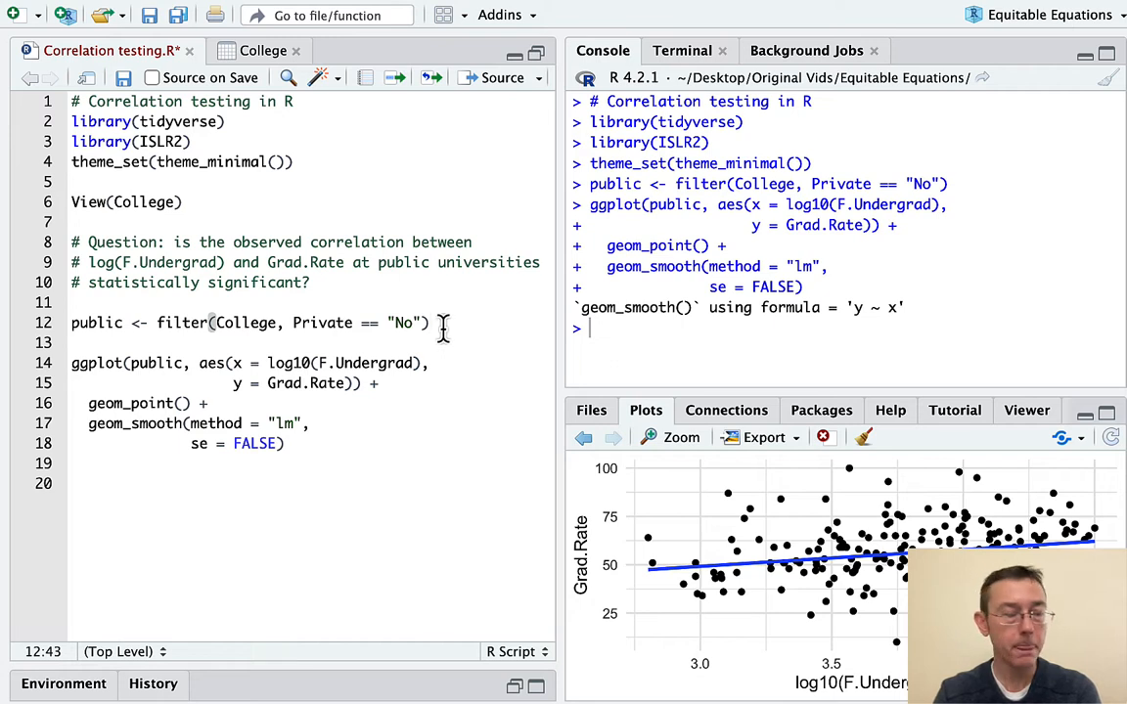
{"action": "mouse_move", "coordinate": [763, 572]}
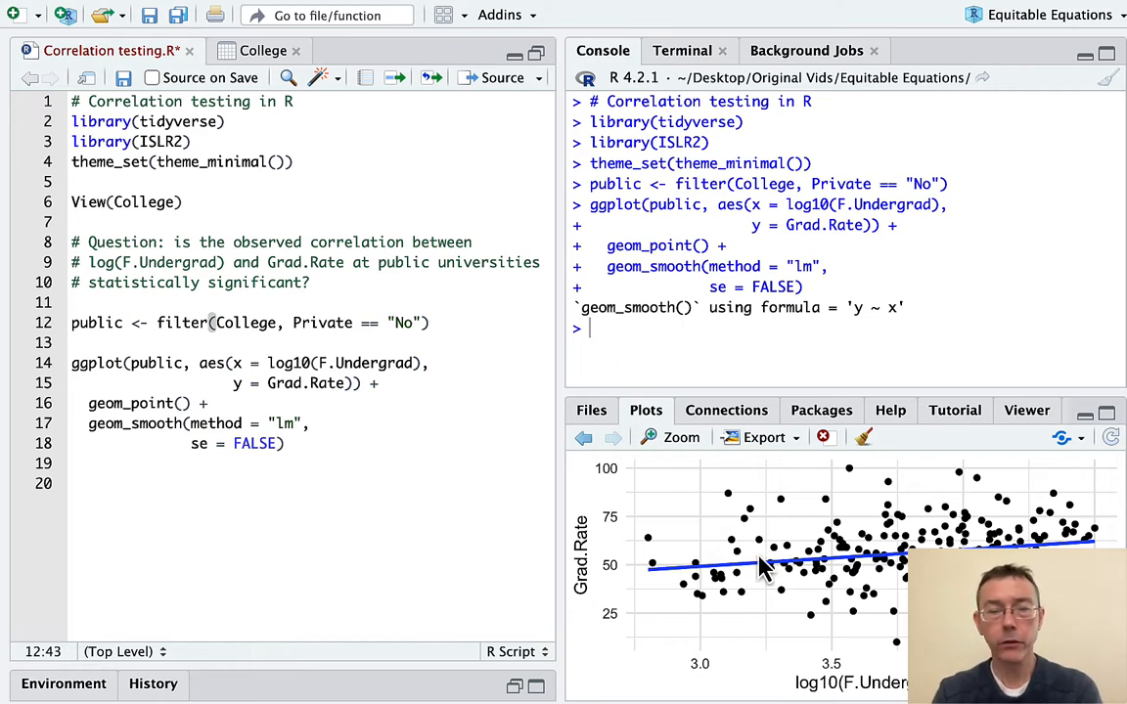
{"action": "mouse_move", "coordinate": [837, 669]}
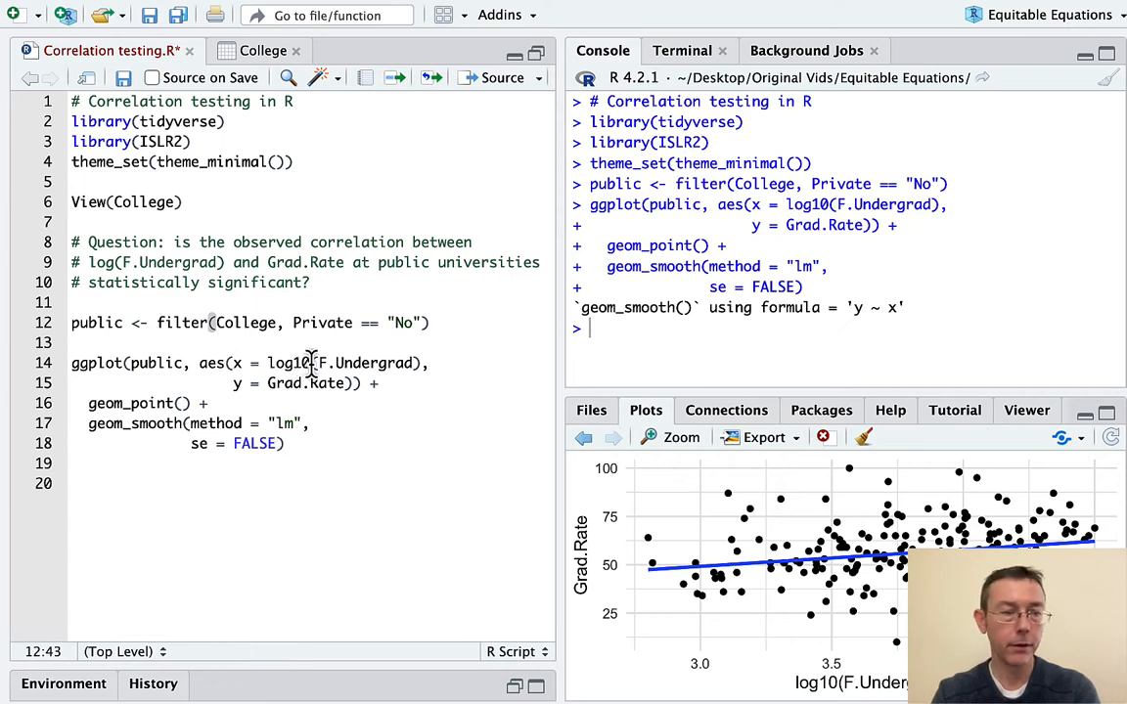
Select the F.Undergrad variable in the ggplot scatterplot code.
{"action": "double_click", "coordinate": [290, 362]}
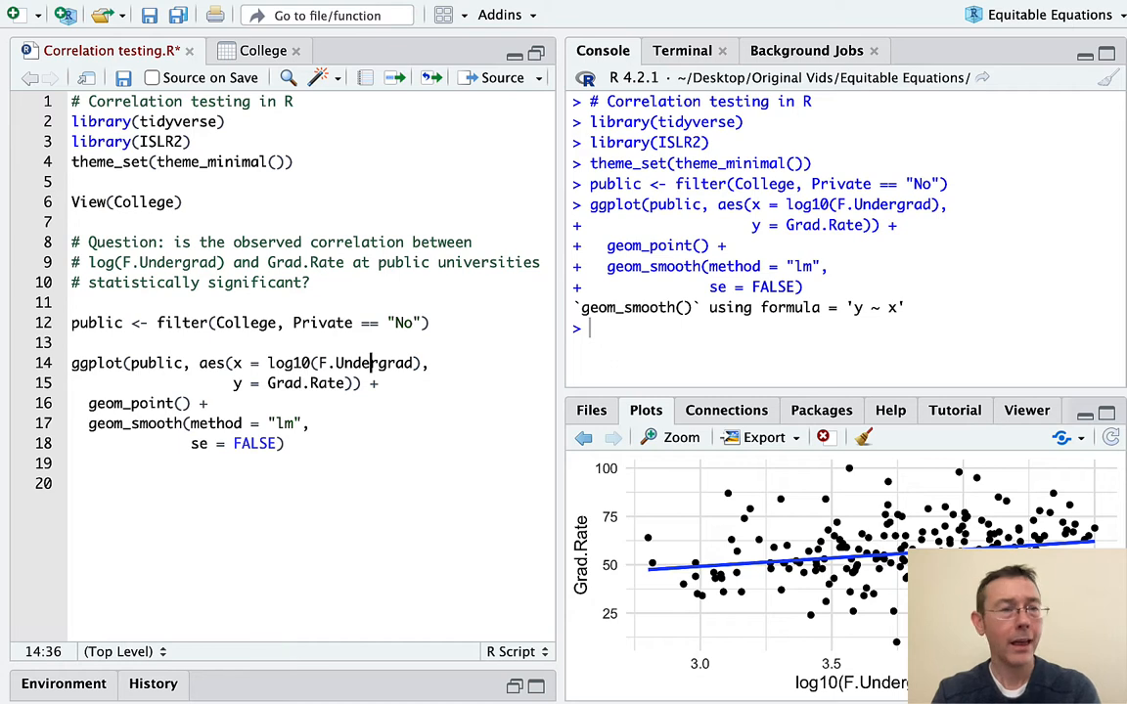
{"action": "mouse_move", "coordinate": [137, 214]}
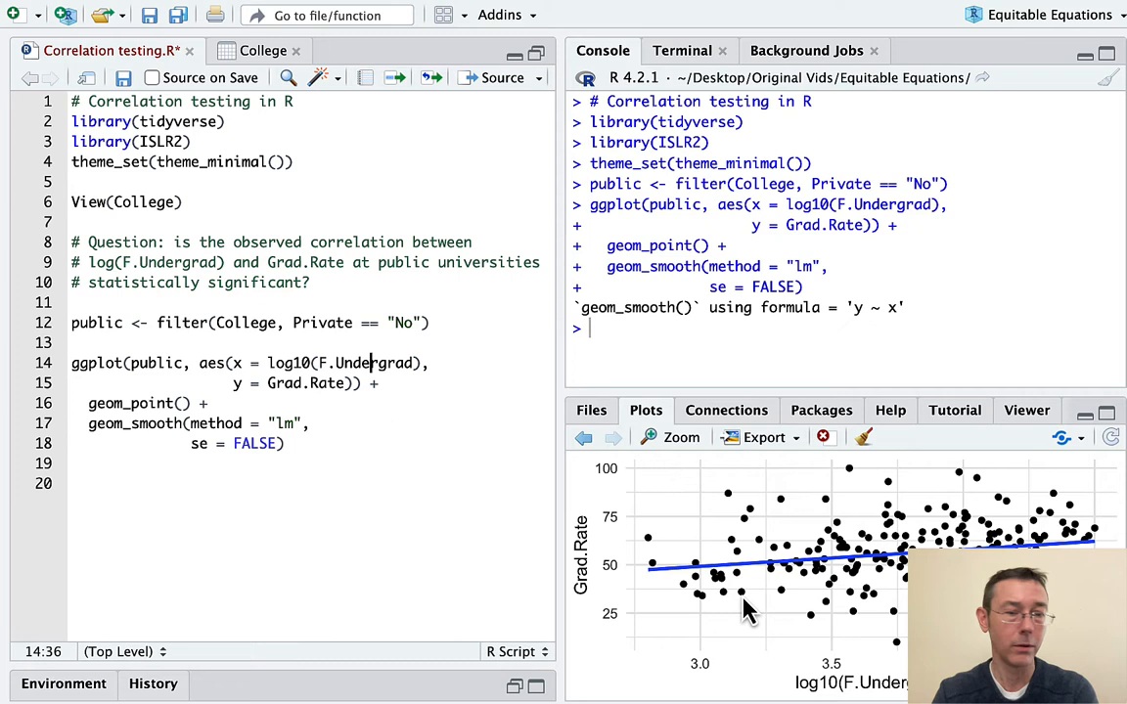
{"action": "mouse_move", "coordinate": [773, 602]}
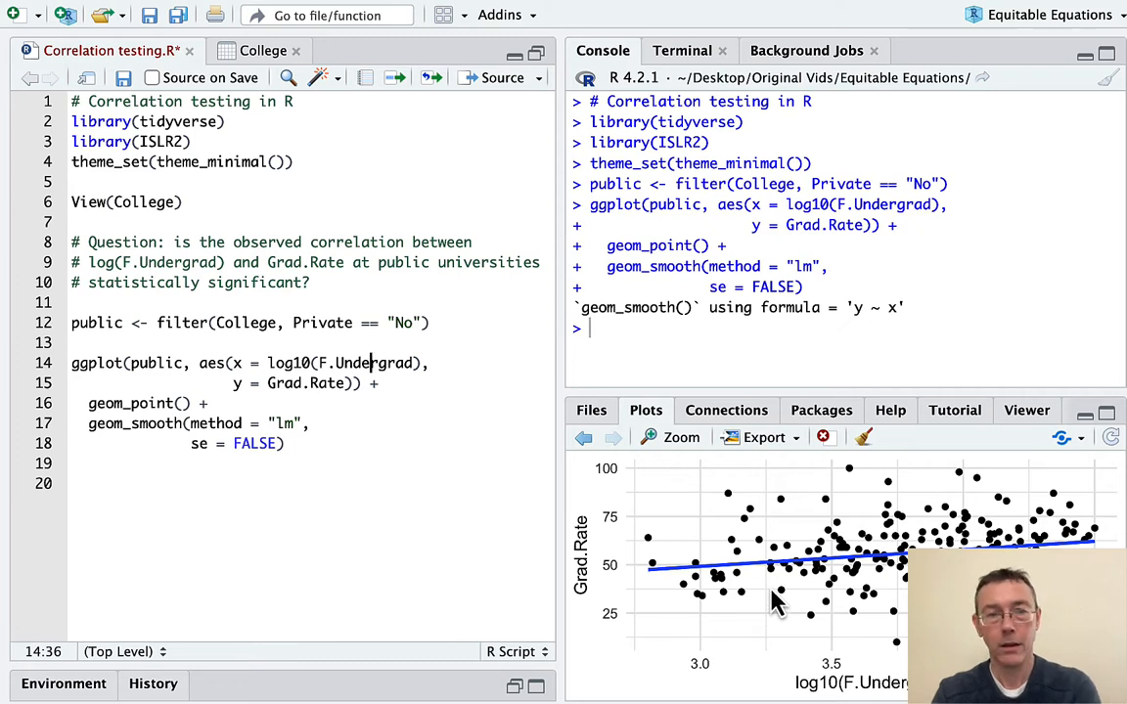
{"action": "mouse_move", "coordinate": [679, 597]}
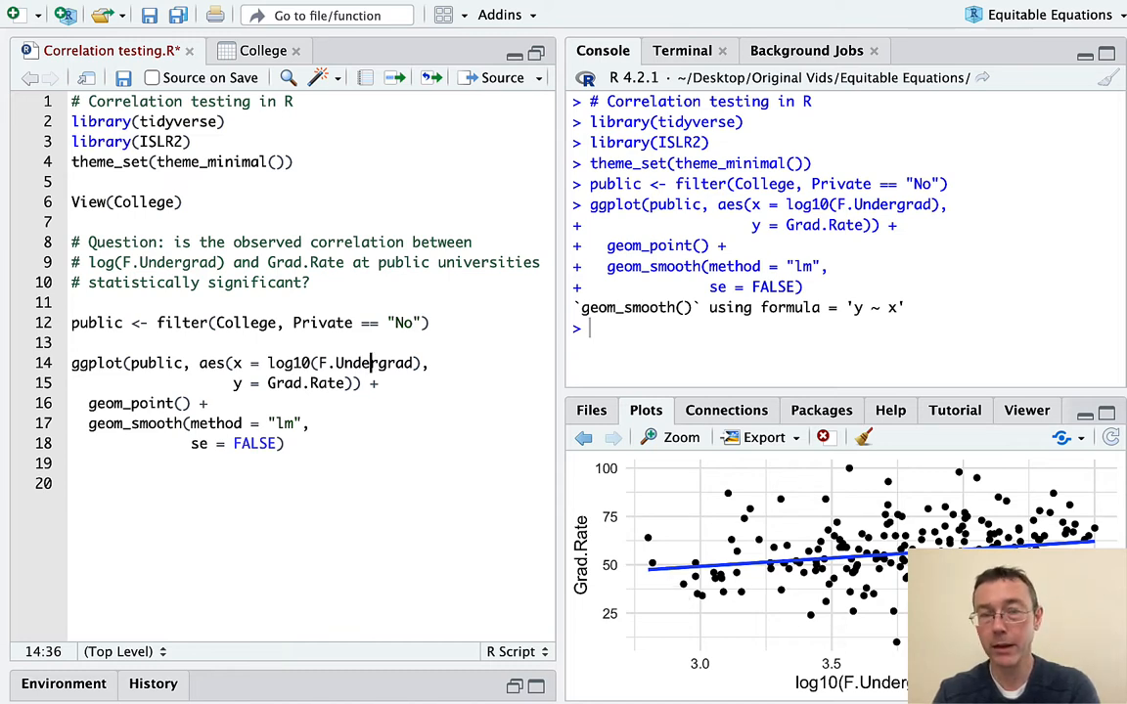
{"action": "mouse_move", "coordinate": [760, 689]}
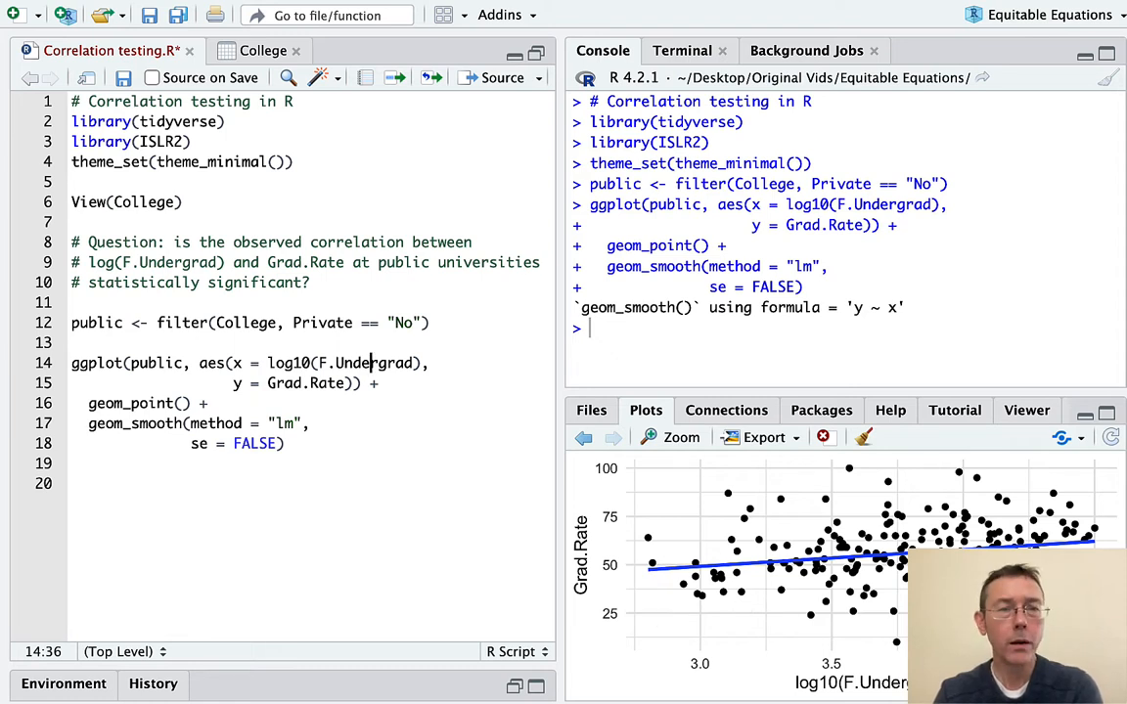
{"action": "mouse_move", "coordinate": [763, 606]}
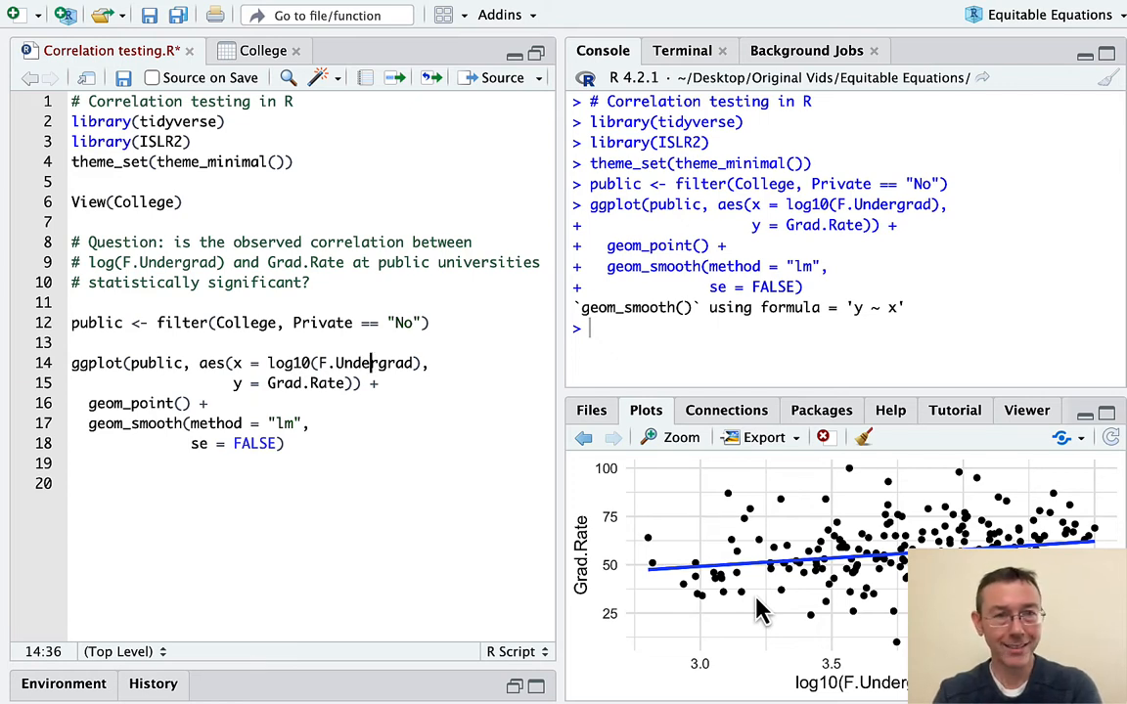
{"action": "mouse_move", "coordinate": [851, 596]}
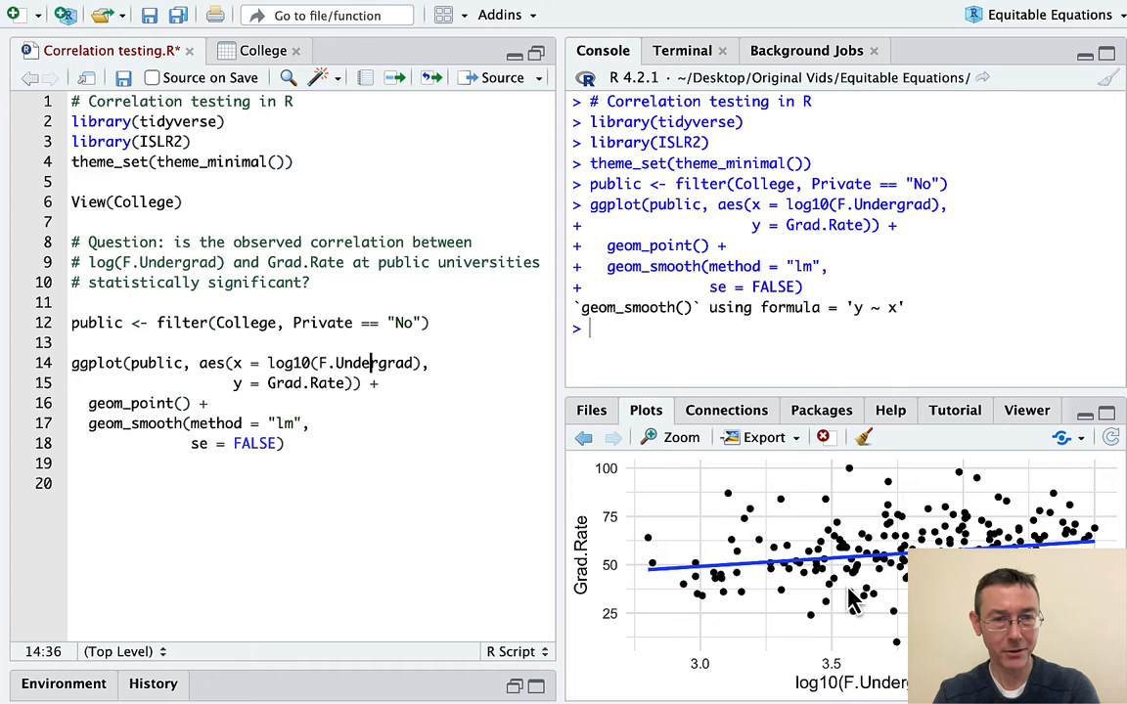
{"action": "mouse_move", "coordinate": [870, 582]}
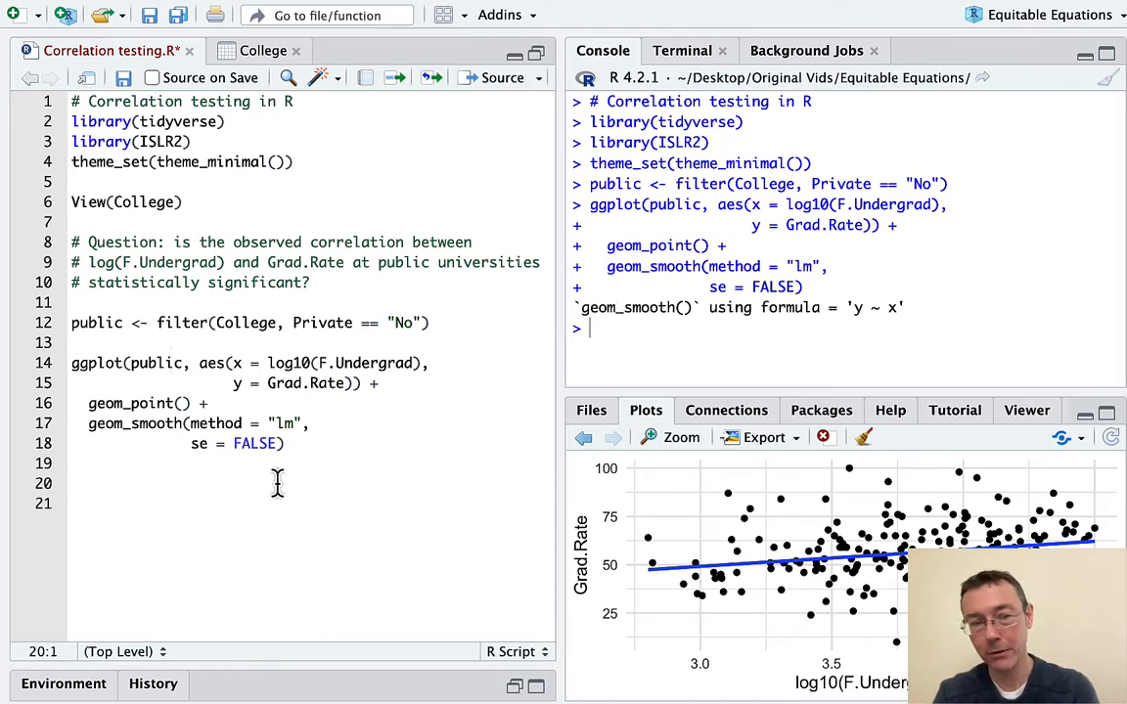
Write and run cor(public$Grad.Rate, log10(public$F.Undergrad)), giving 0.2215585.
{"action": "type", "text": "cor"}
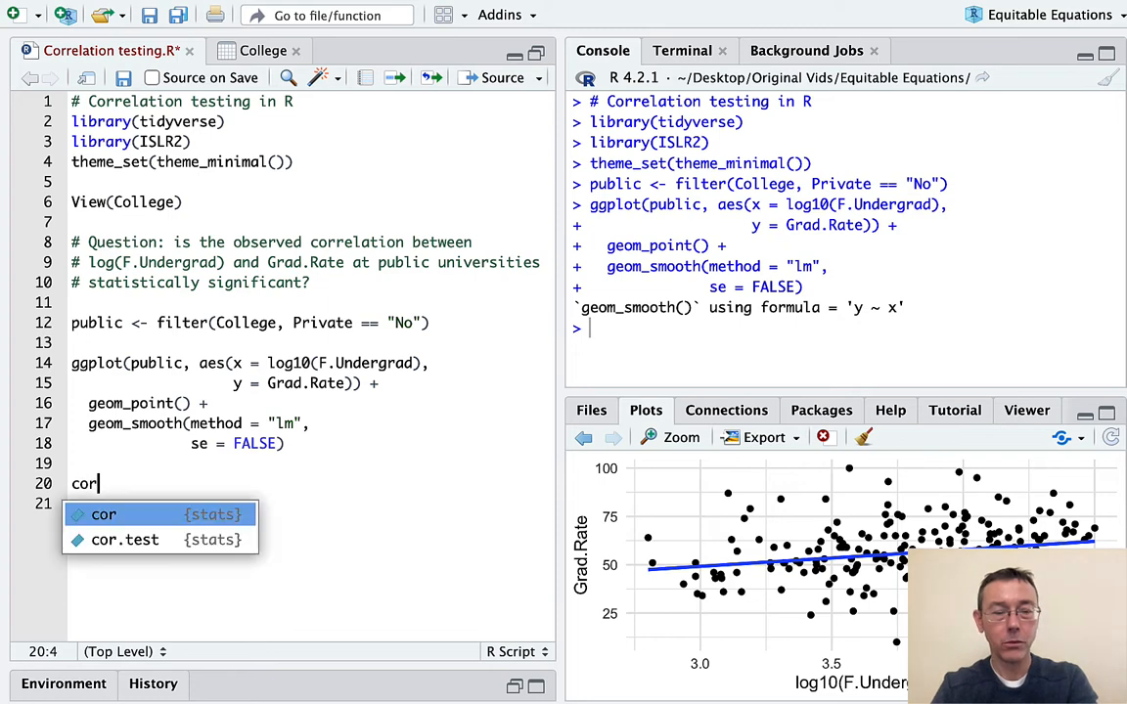
{"action": "type", "text": "(public"}
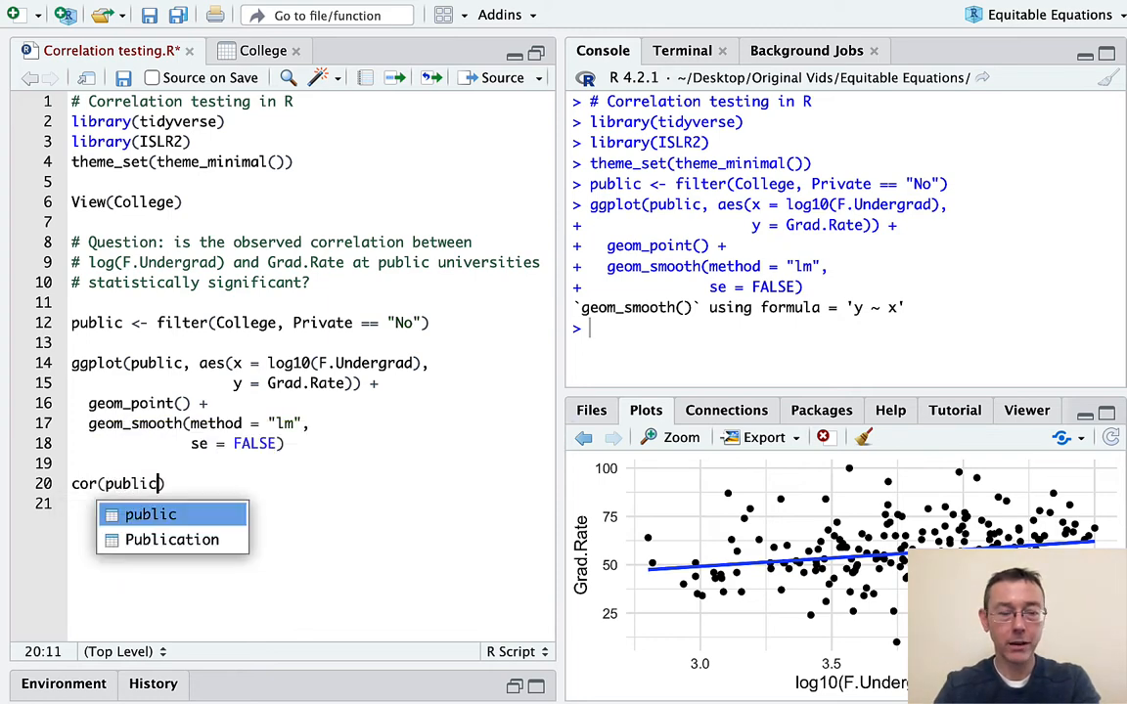
{"action": "type", "text": "$Grad.Rate,"}
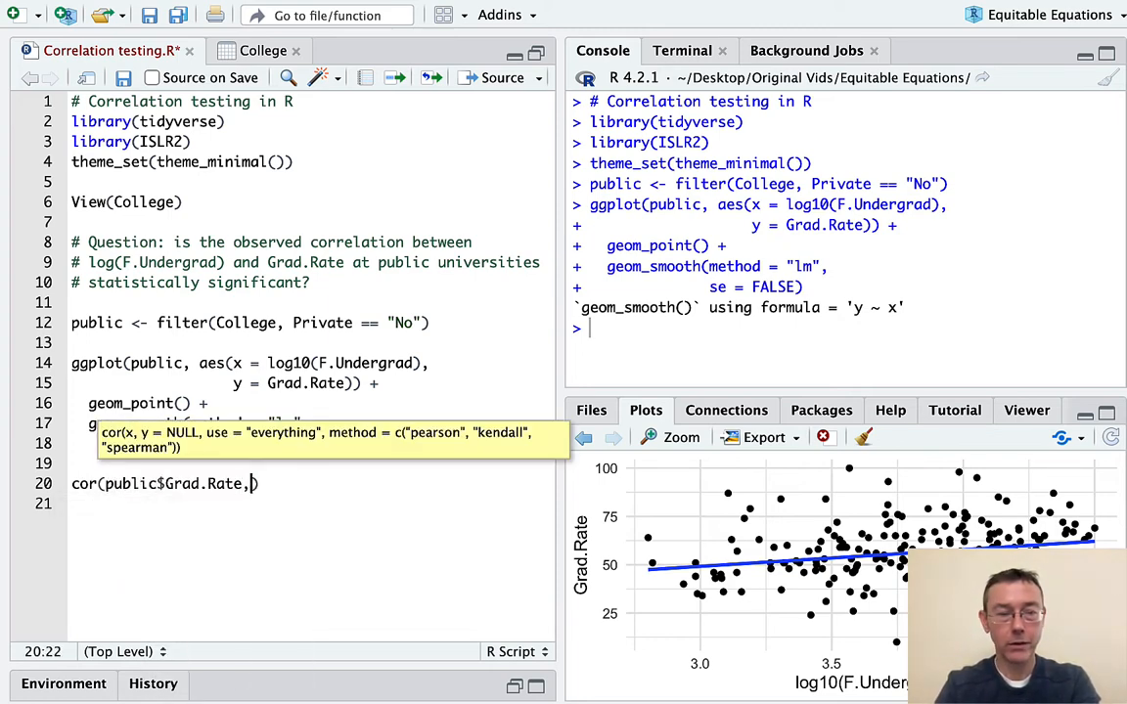
{"action": "type", "text": "public"}
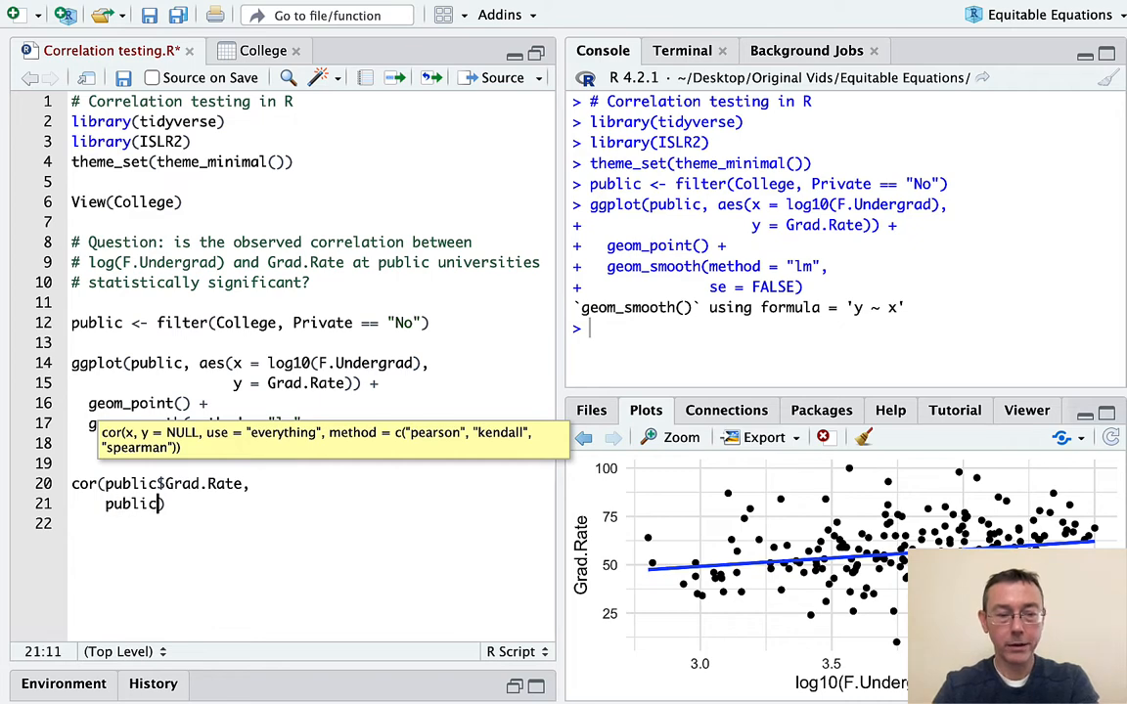
{"action": "type", "text": "$F.Undergrad"}
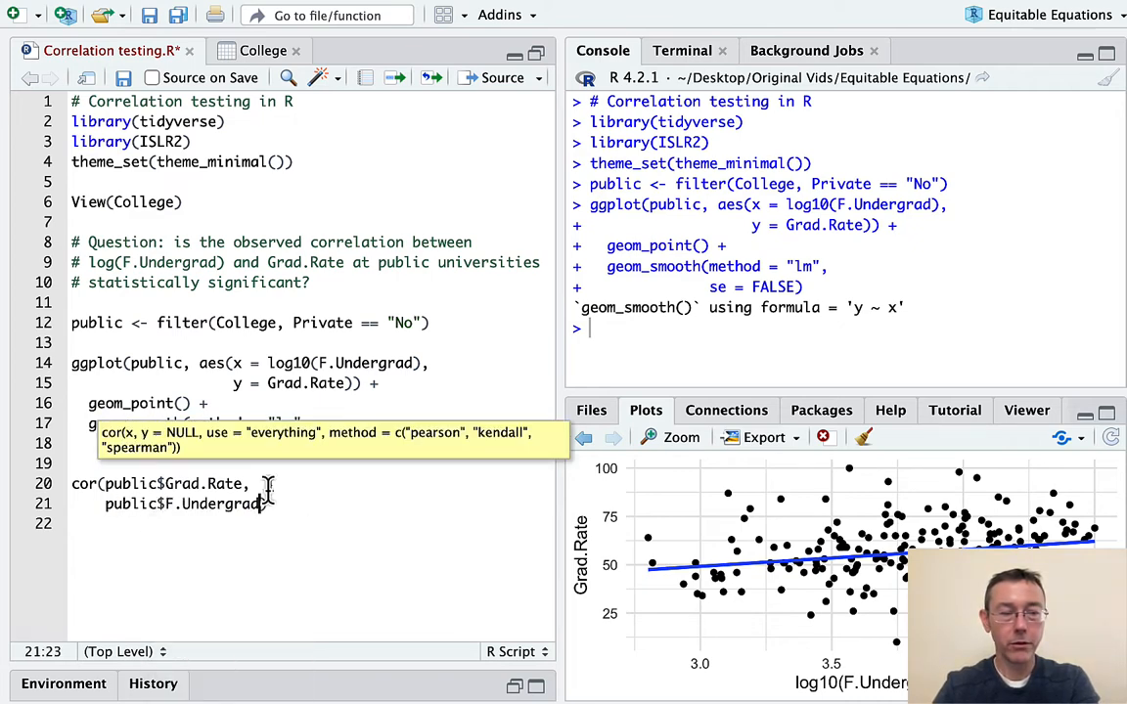
{"action": "type", "text": "log10("}
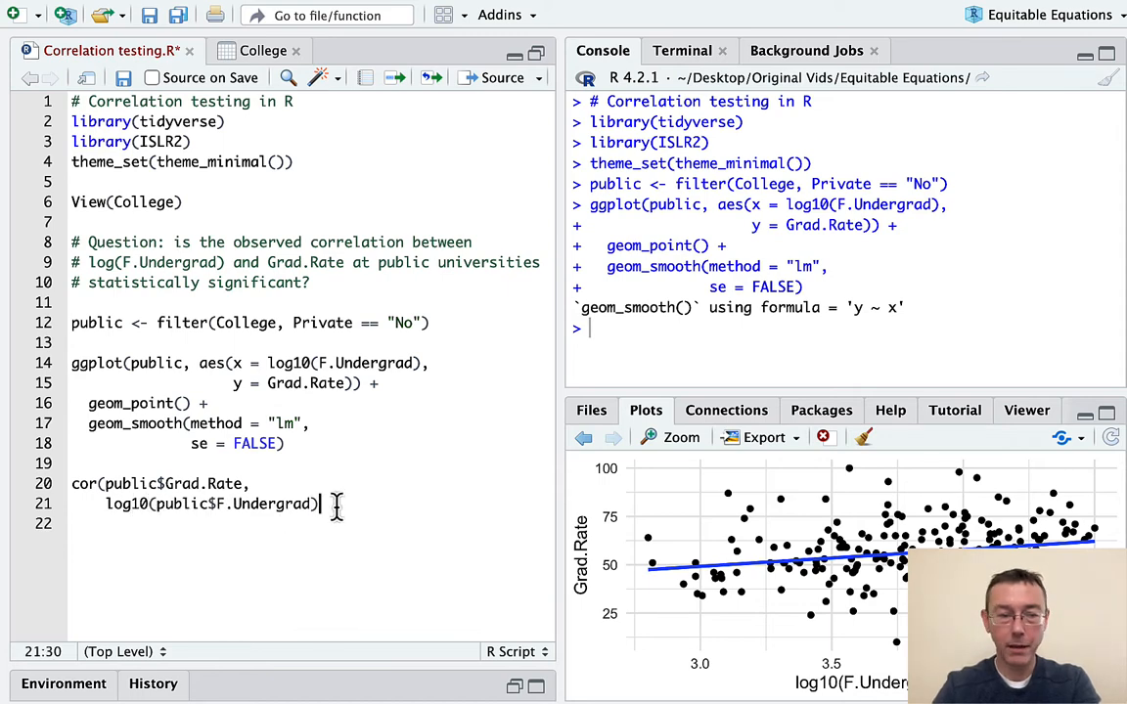
{"action": "type", "text": ")"}
{"action": "key", "text": "Return"}
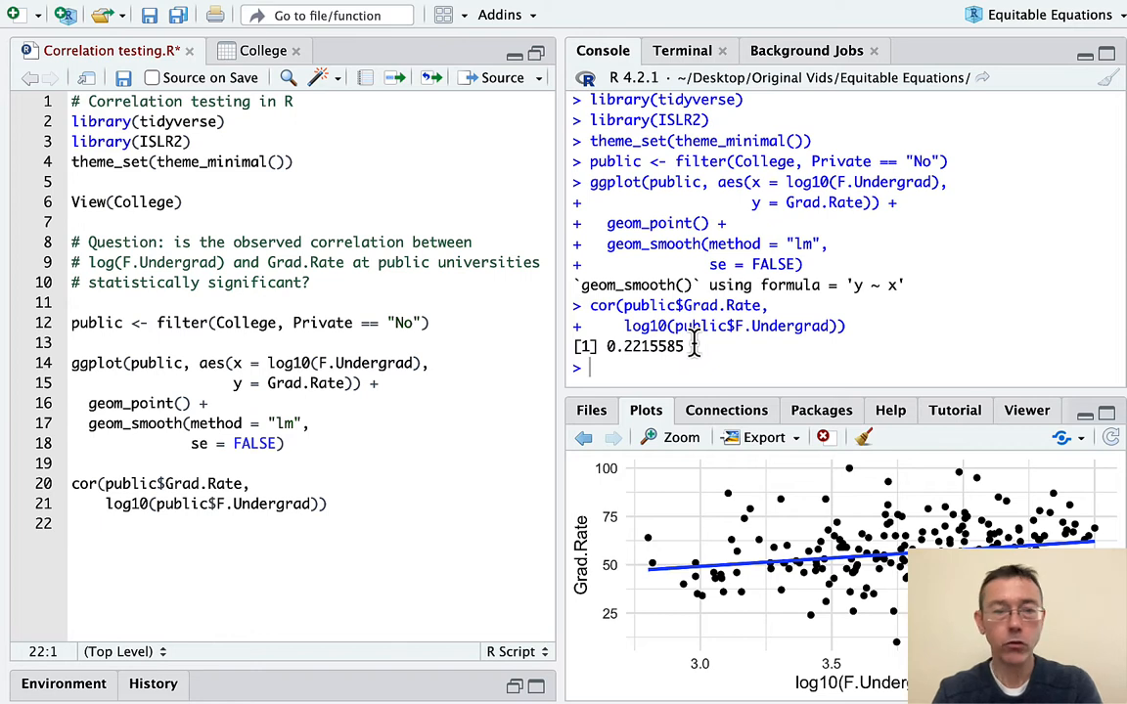
{"action": "mouse_move", "coordinate": [812, 333]}
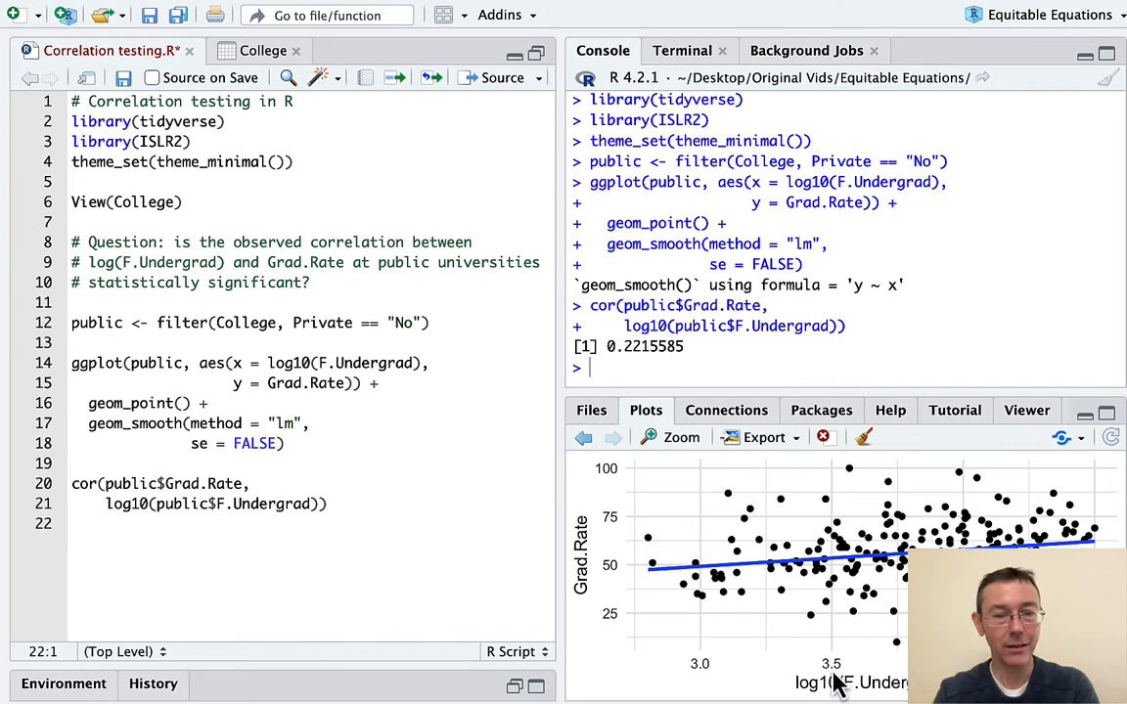
{"action": "mouse_move", "coordinate": [761, 585]}
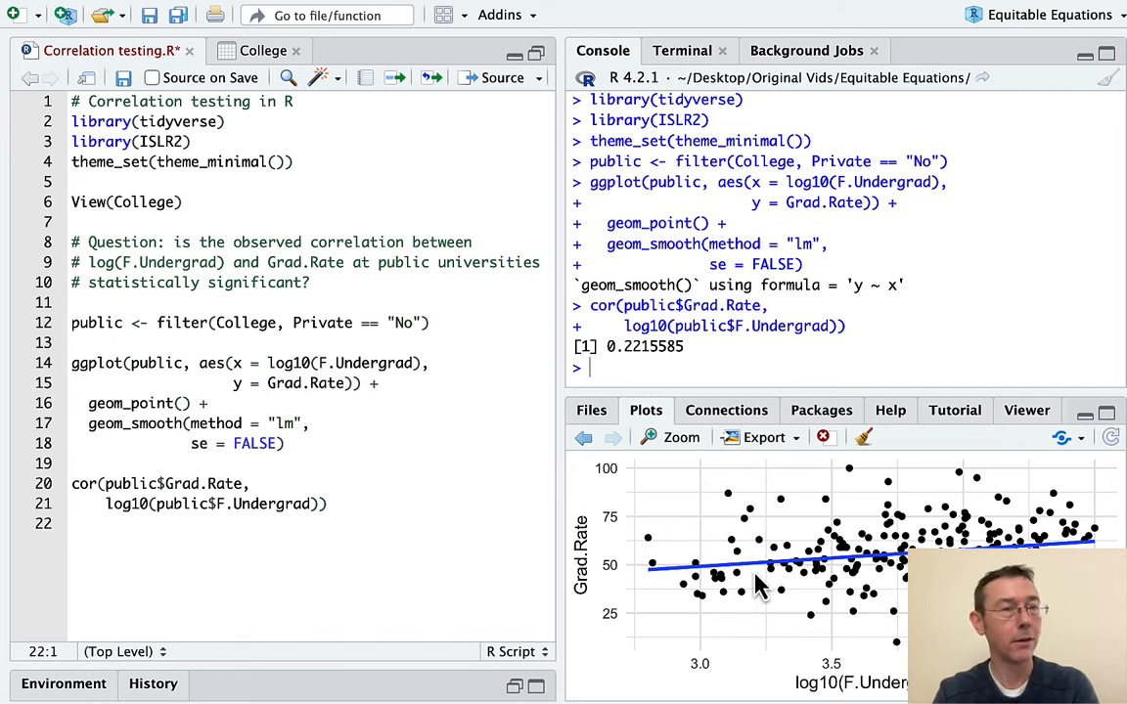
{"action": "mouse_move", "coordinate": [714, 558]}
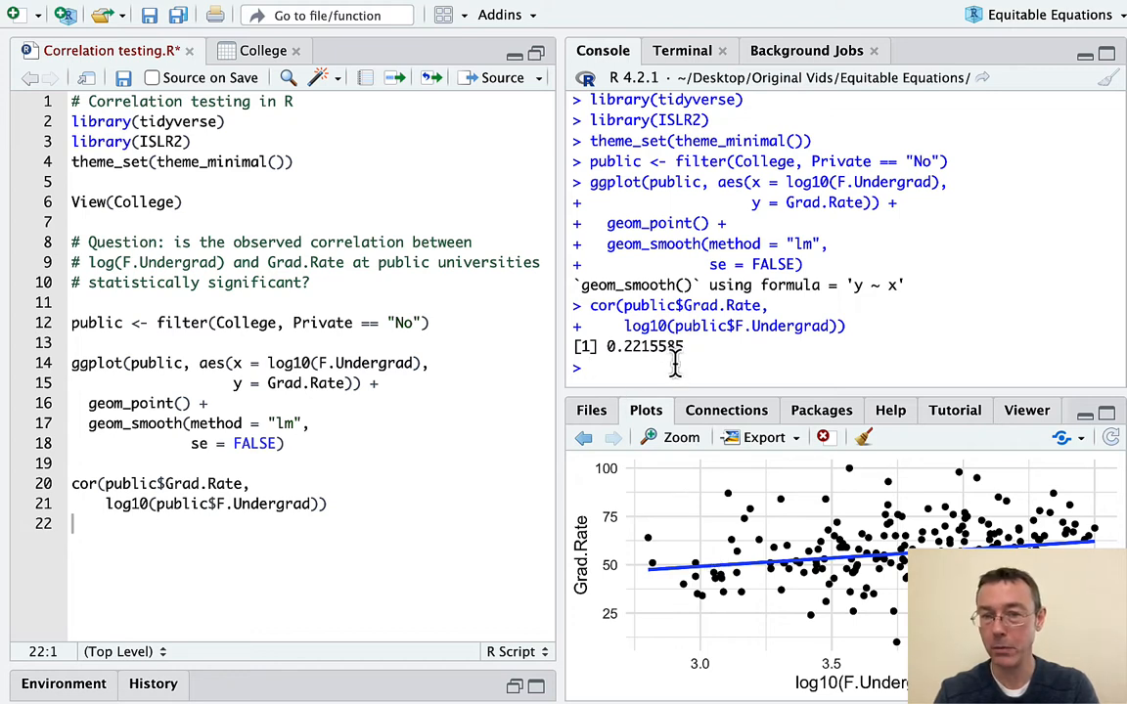
{"action": "mouse_move", "coordinate": [661, 347]}
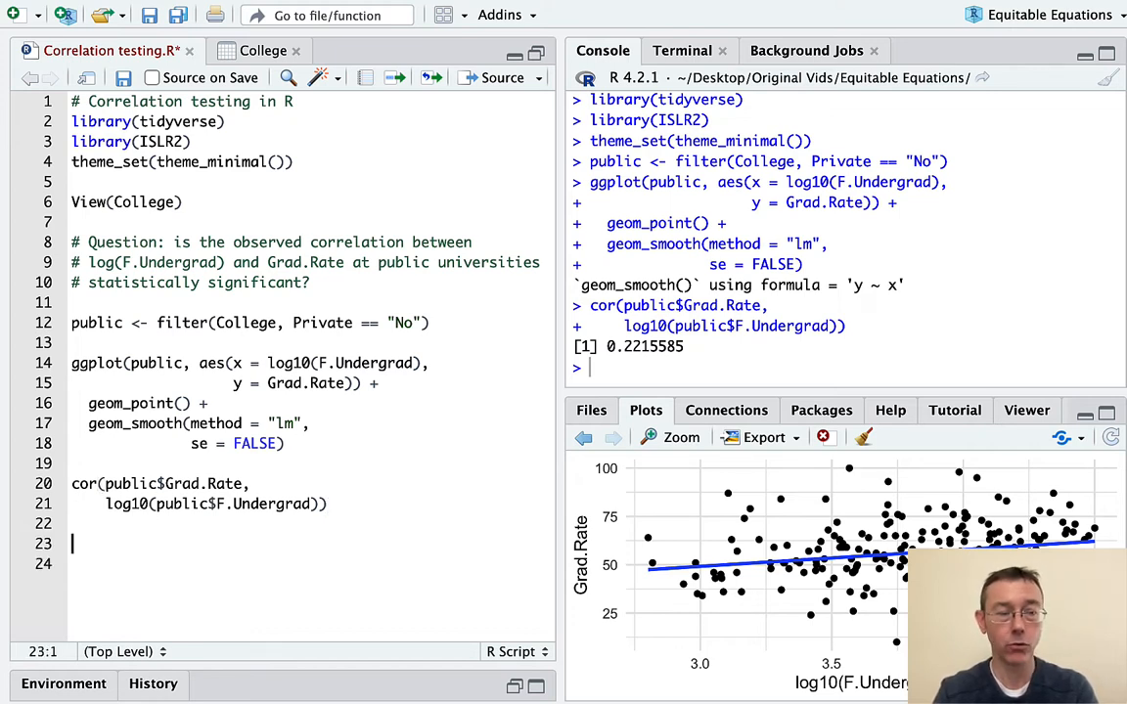
Duplicate the cor() line and change it into a cor.test() call.
{"action": "left_click", "coordinate": [72, 483]}
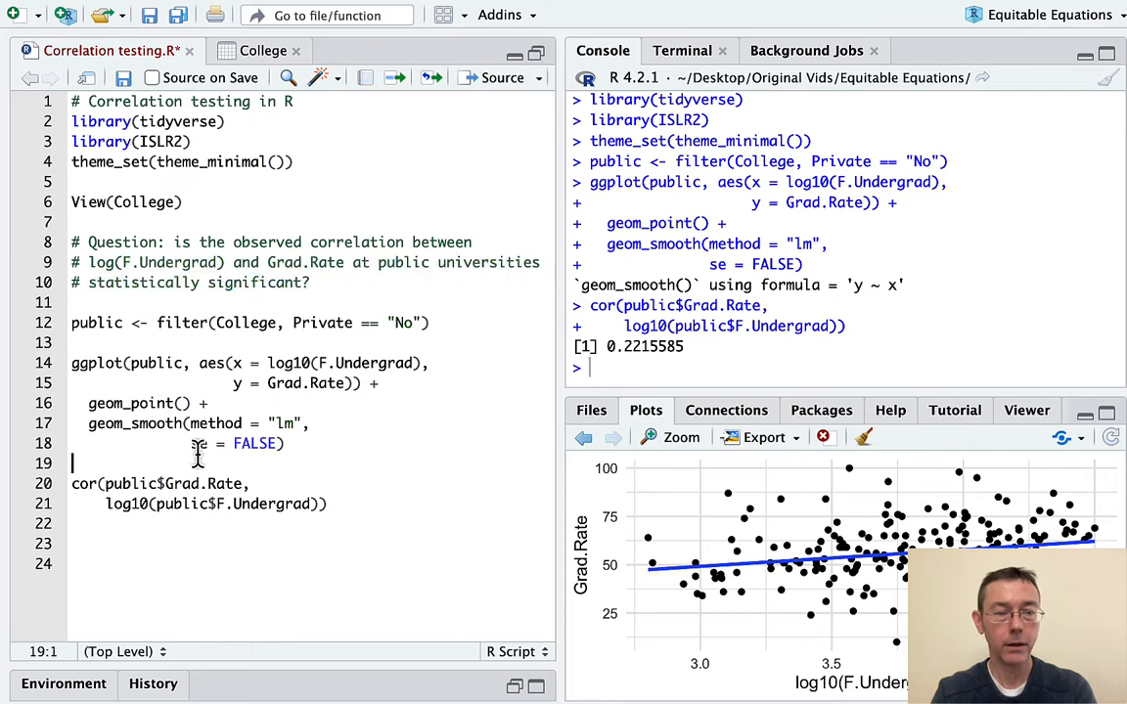
{"action": "left_click_drag", "start_coordinate": [71, 483], "coordinate": [328, 504]}
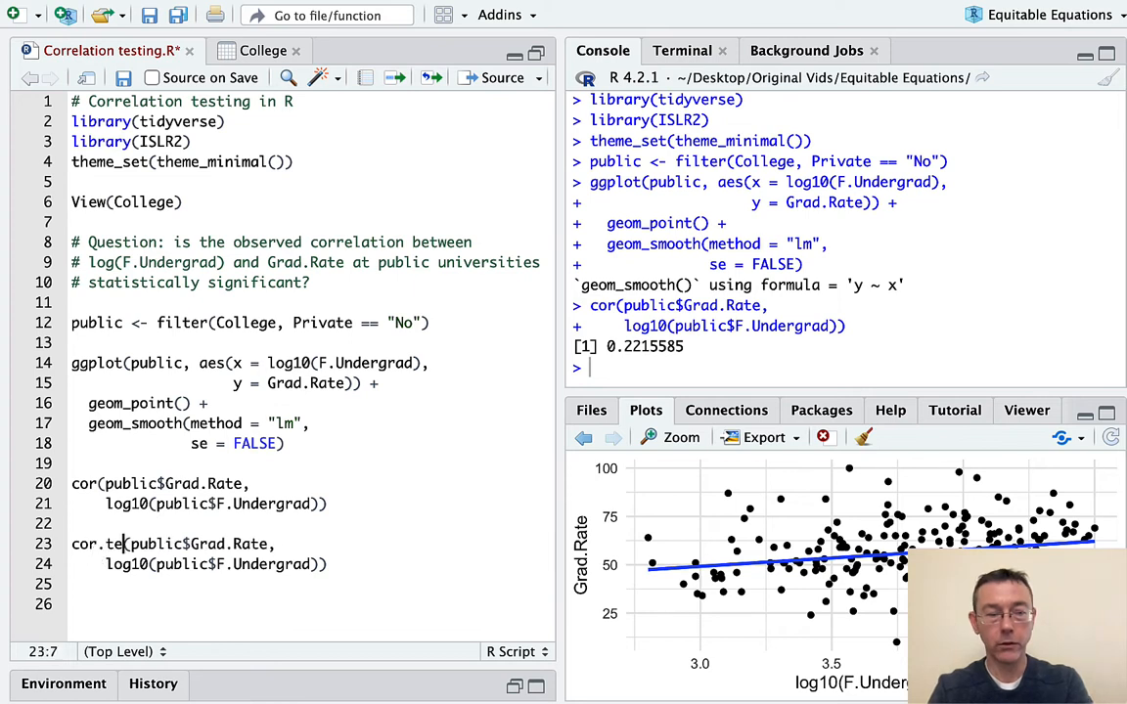
{"action": "type", "text": "st("}
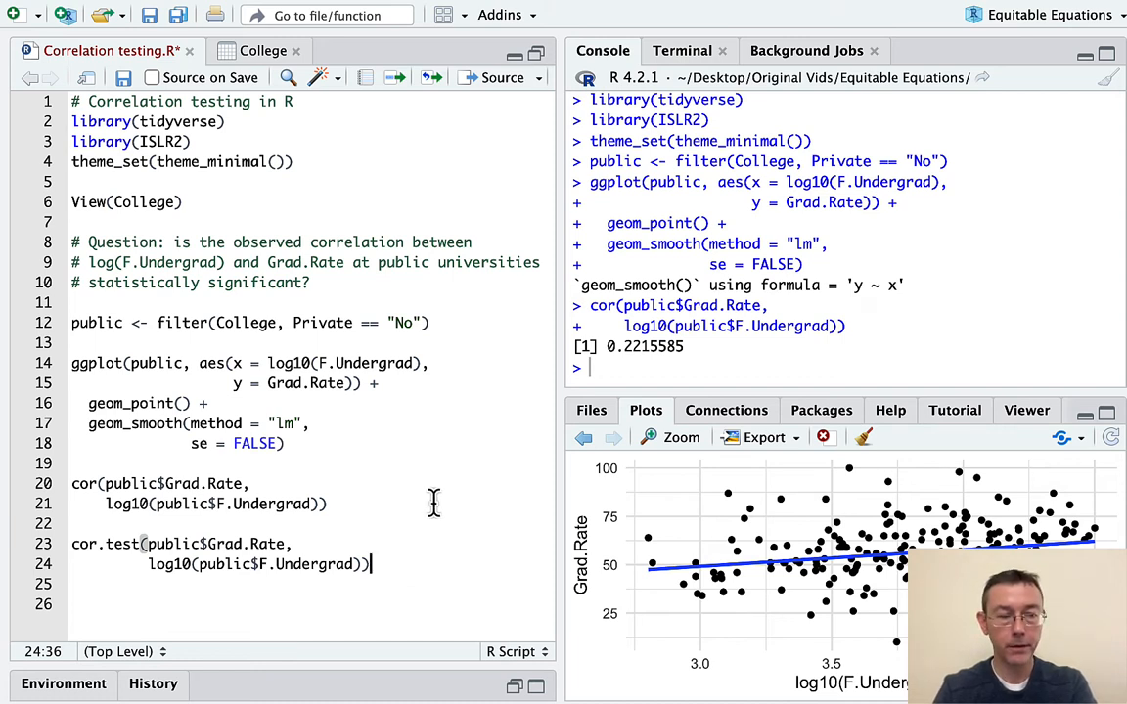
{"action": "mouse_move", "coordinate": [118, 550]}
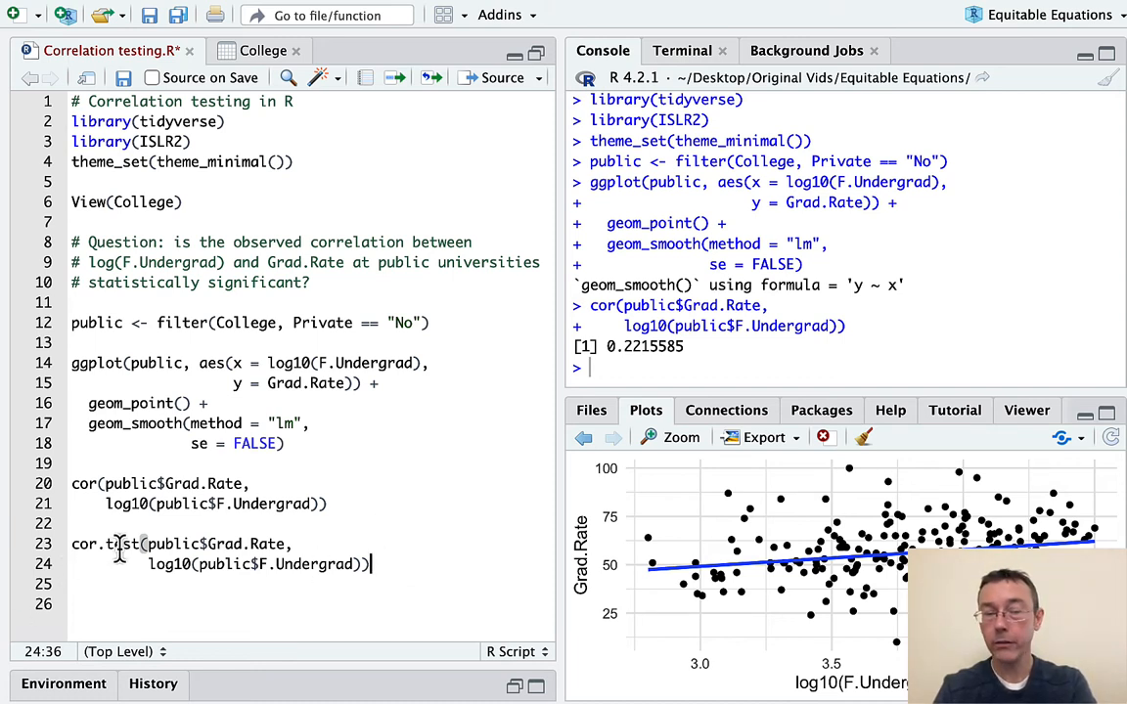
{"action": "mouse_move", "coordinate": [380, 564]}
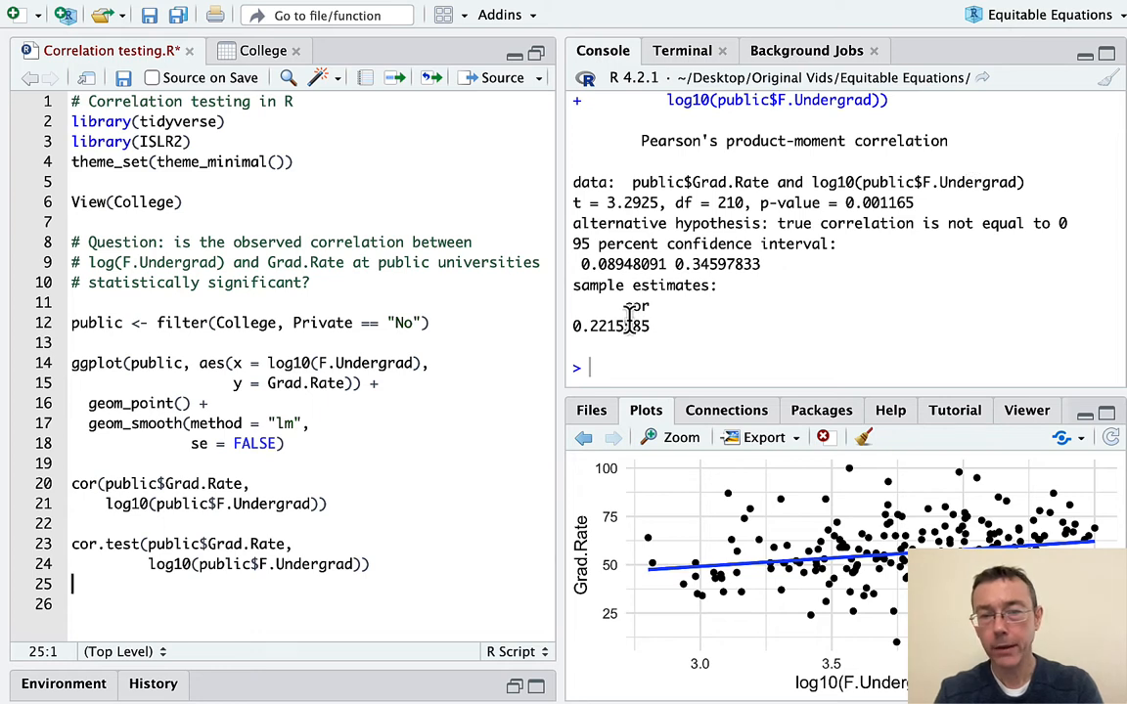
{"action": "double_click", "coordinate": [610, 326]}
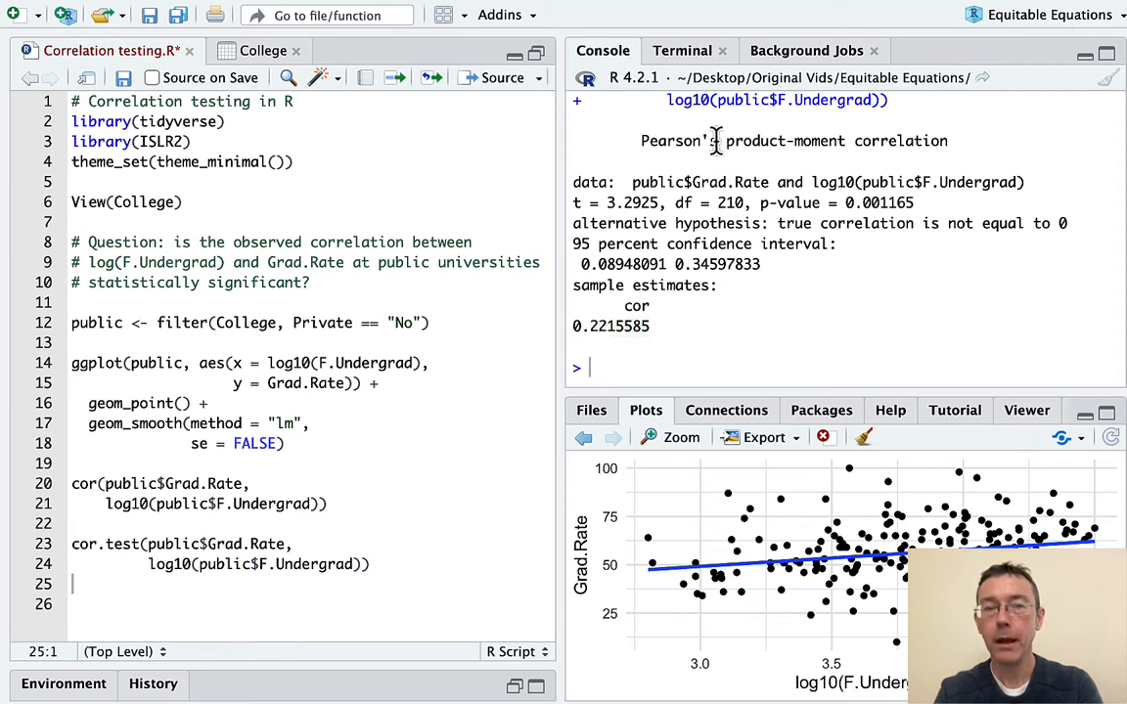
{"action": "double_click", "coordinate": [679, 140]}
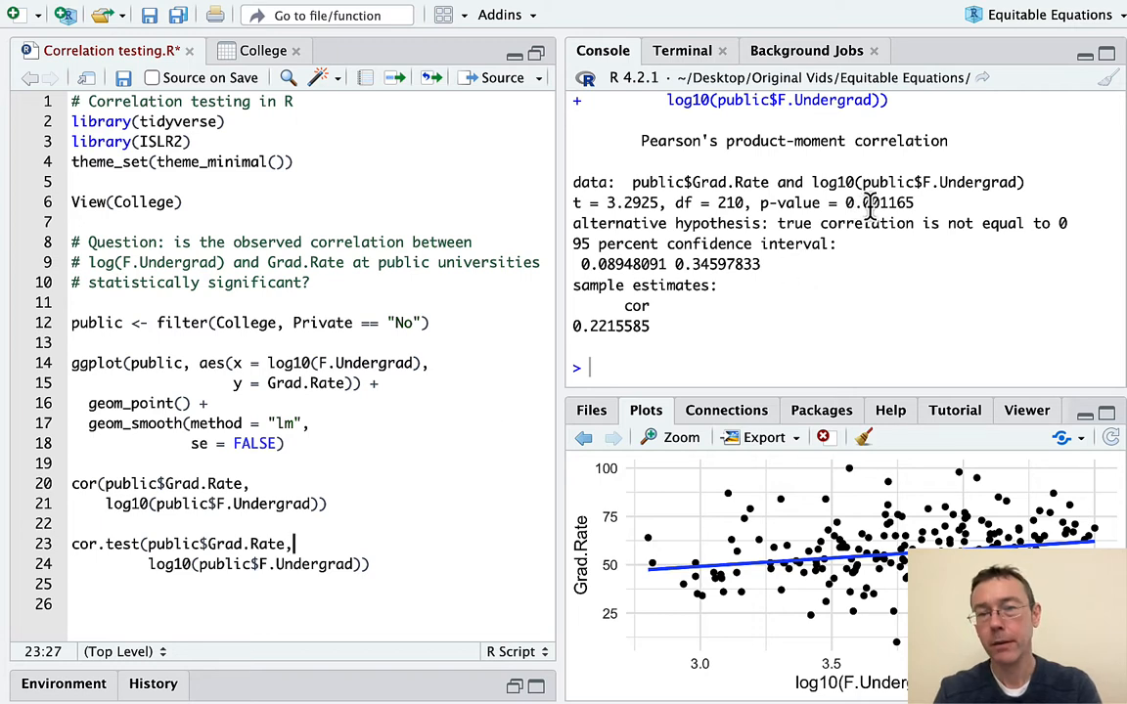
{"action": "double_click", "coordinate": [878, 203]}
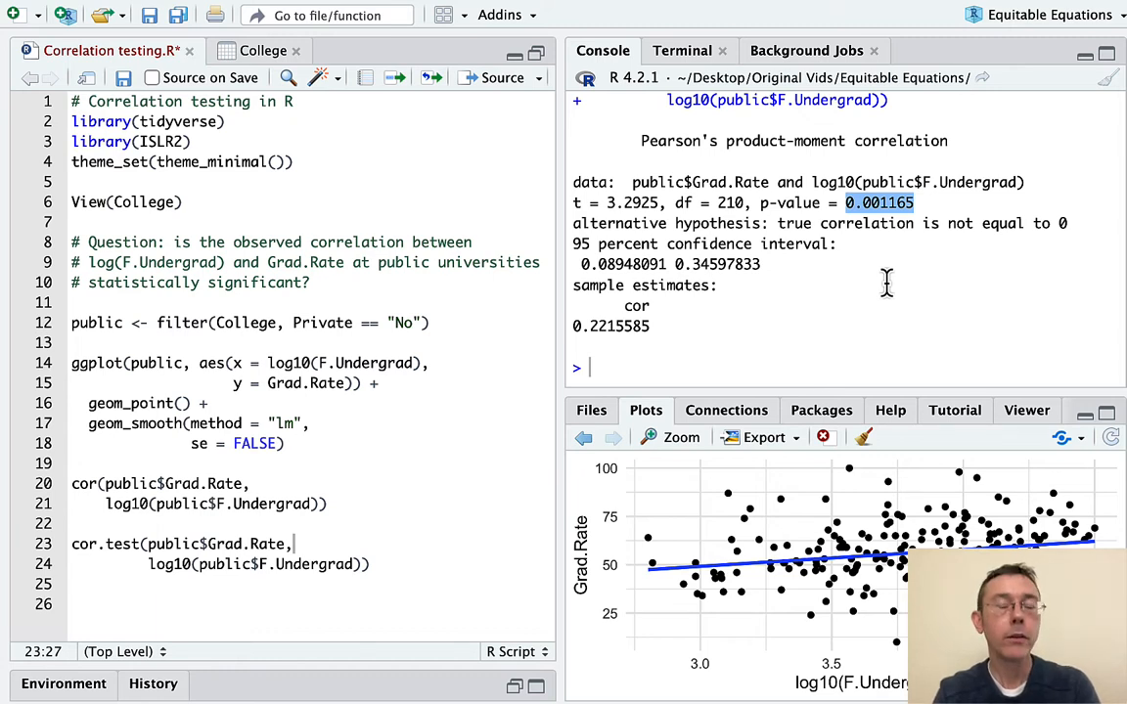
{"action": "double_click", "coordinate": [610, 326]}
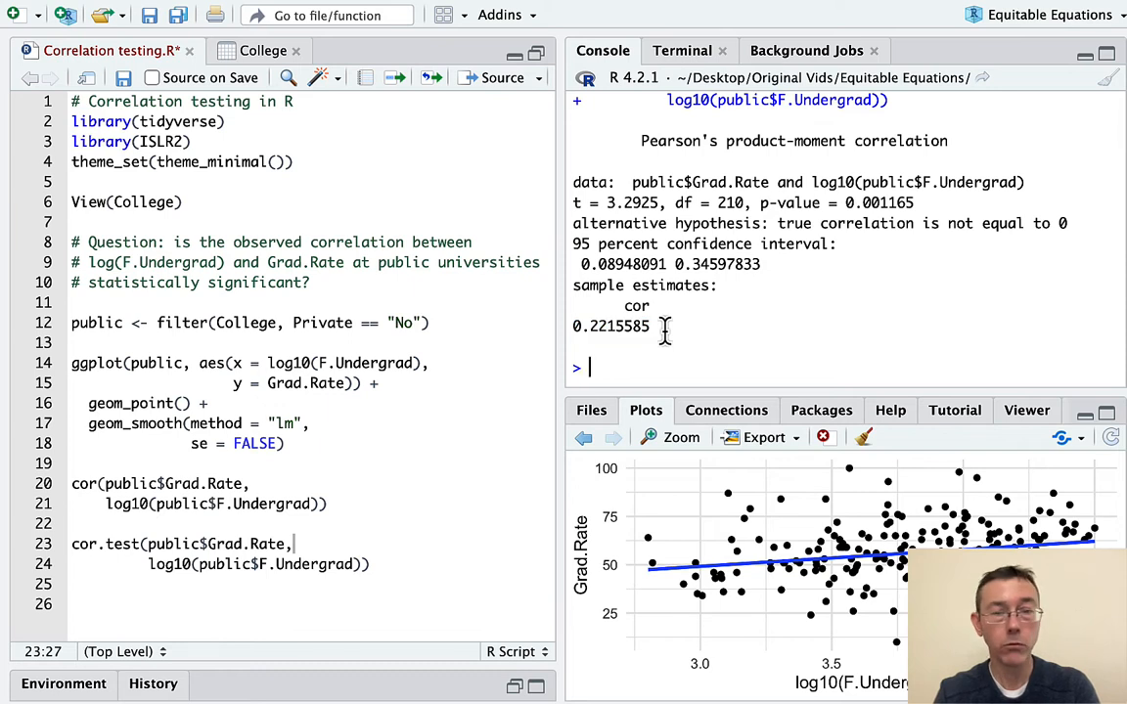
{"action": "mouse_move", "coordinate": [886, 217]}
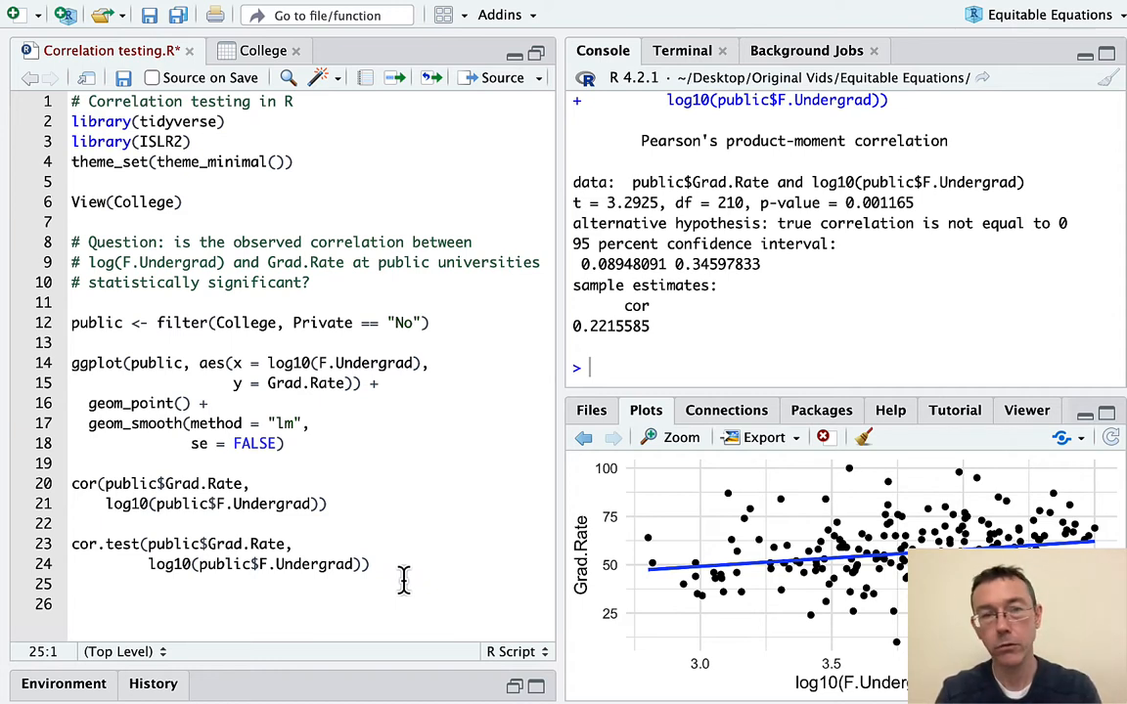
{"action": "mouse_move", "coordinate": [284, 544]}
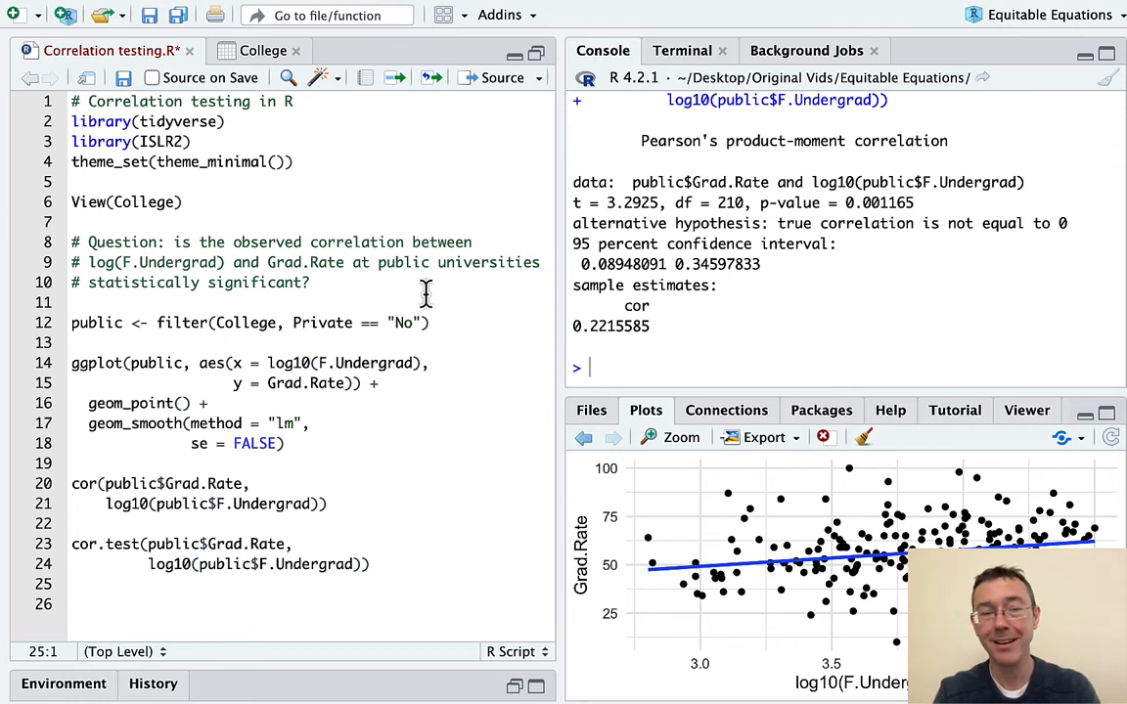
{"action": "mouse_move", "coordinate": [890, 597]}
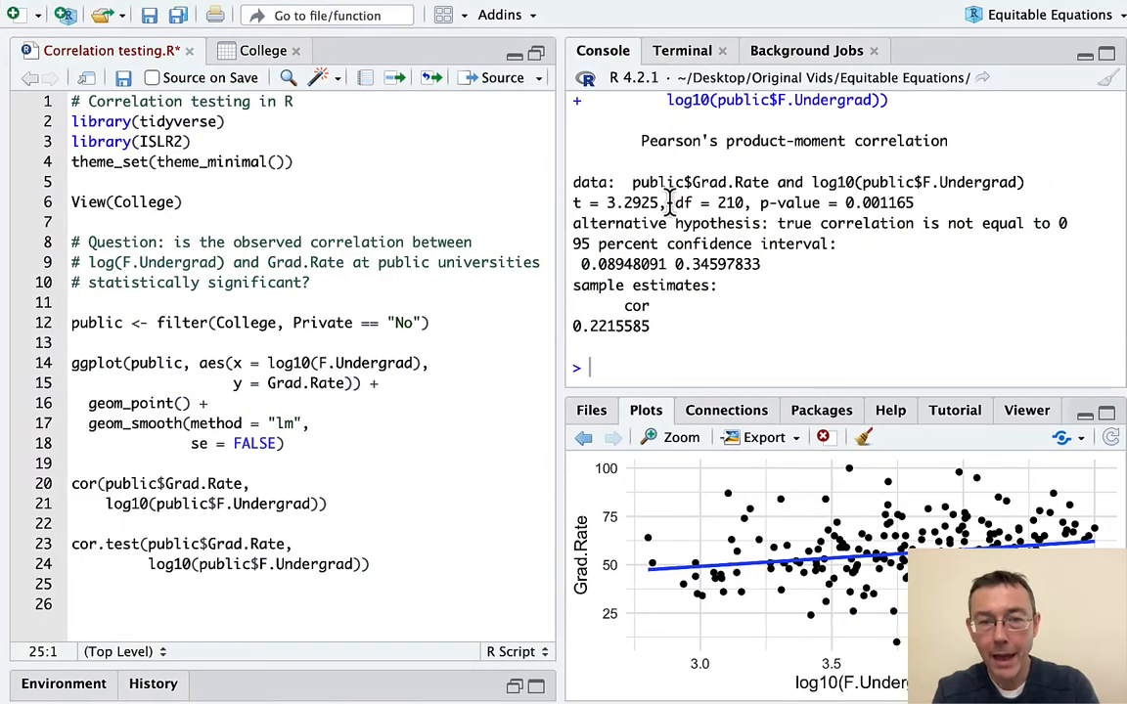
{"action": "double_click", "coordinate": [631, 203]}
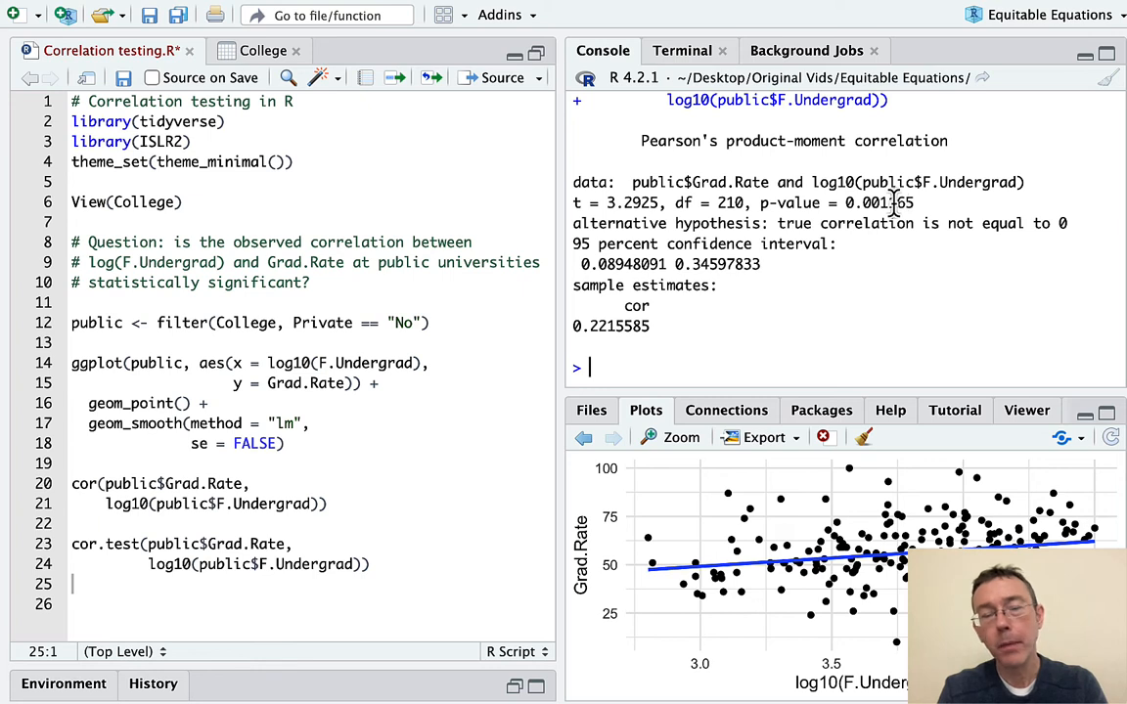
{"action": "double_click", "coordinate": [878, 202]}
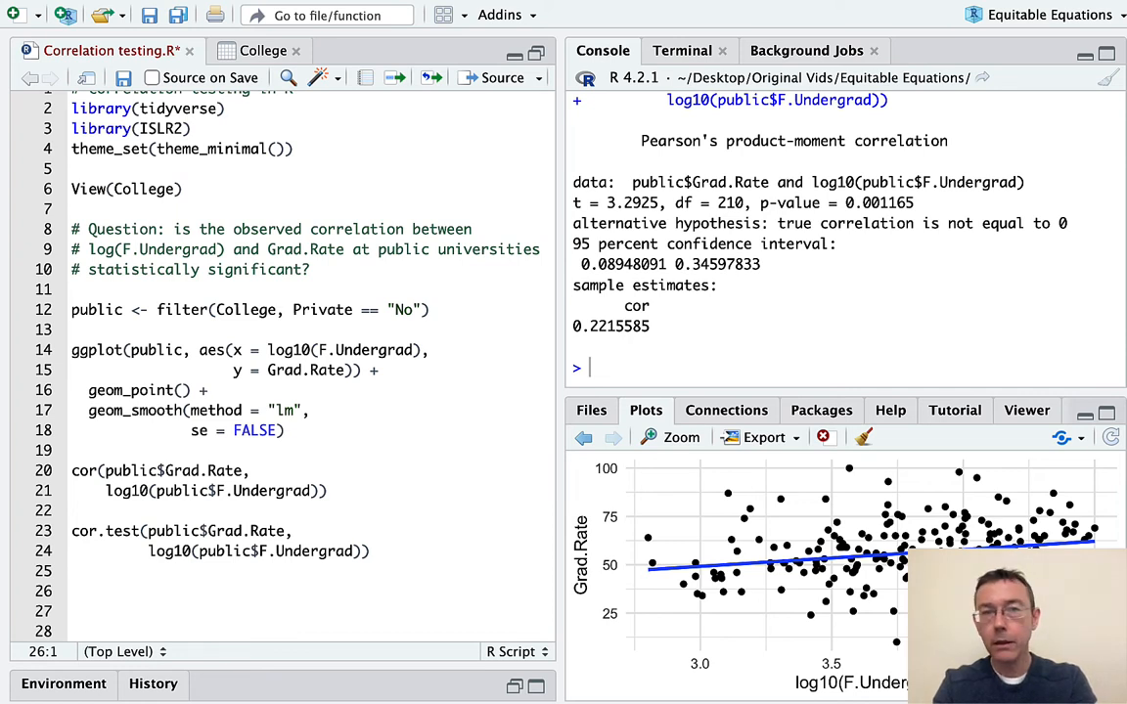
Write model <- lm(Grad.Rate ~ log10(F.Undergrad), data = public) in the script.
{"action": "type", "text": "model <-"}
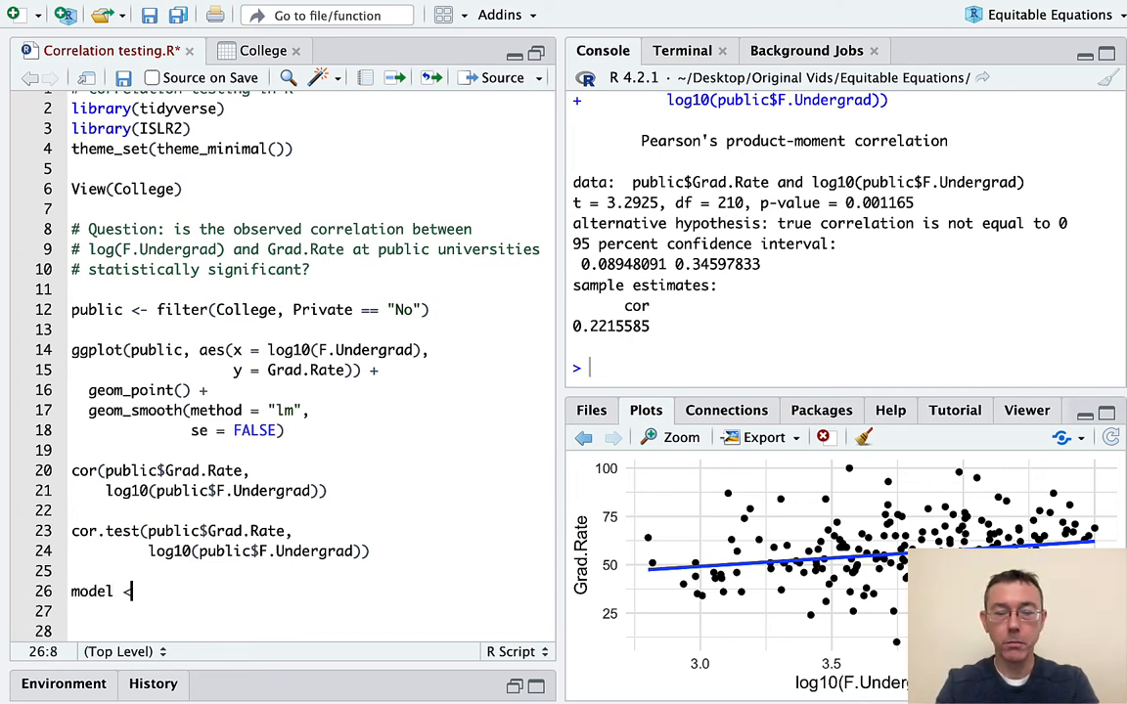
{"action": "type", "text": "lm("}
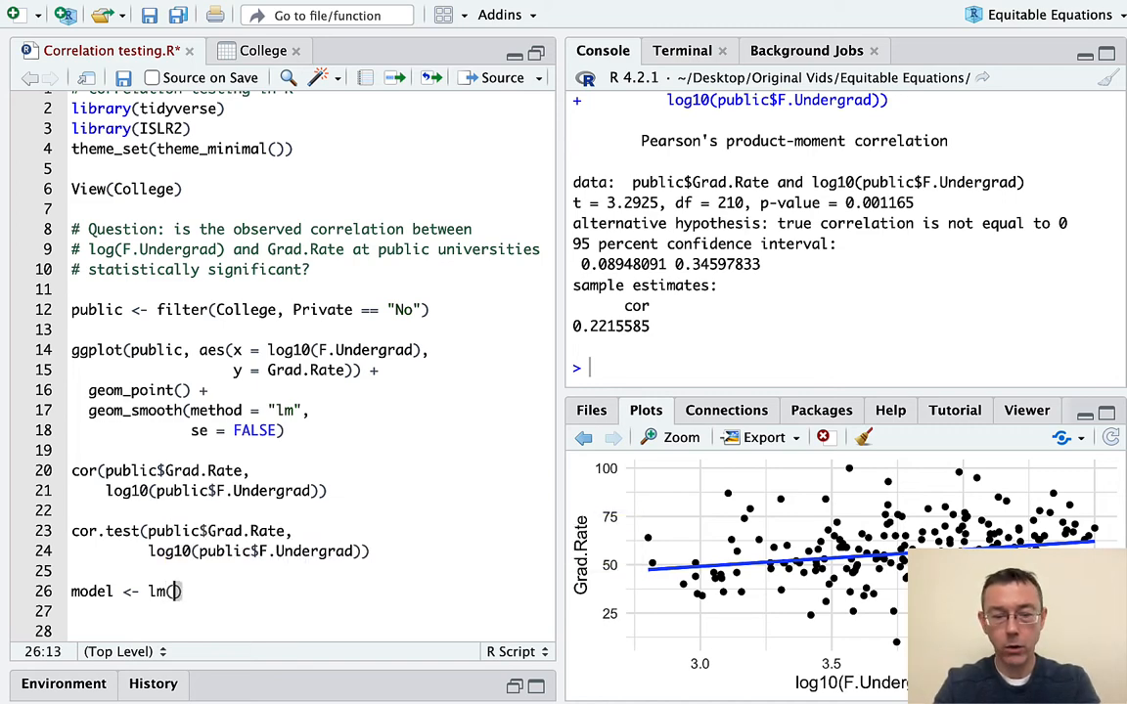
{"action": "type", "text": "Grad.Rate"}
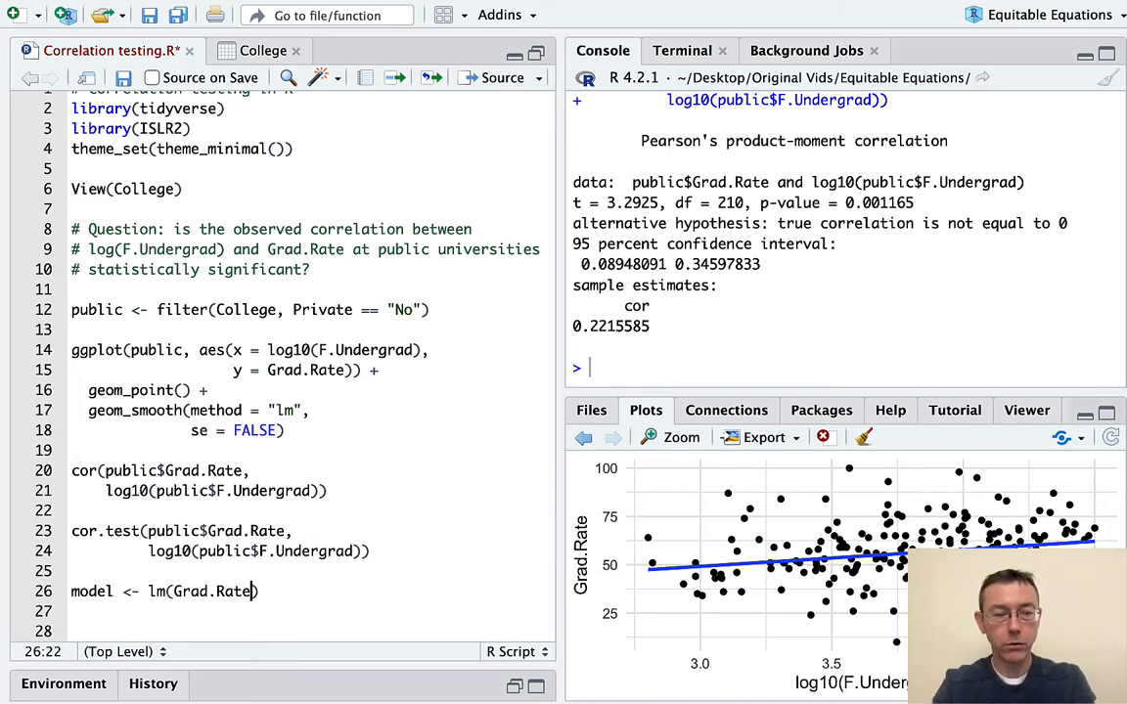
{"action": "type", "text": "~ log10(U"}
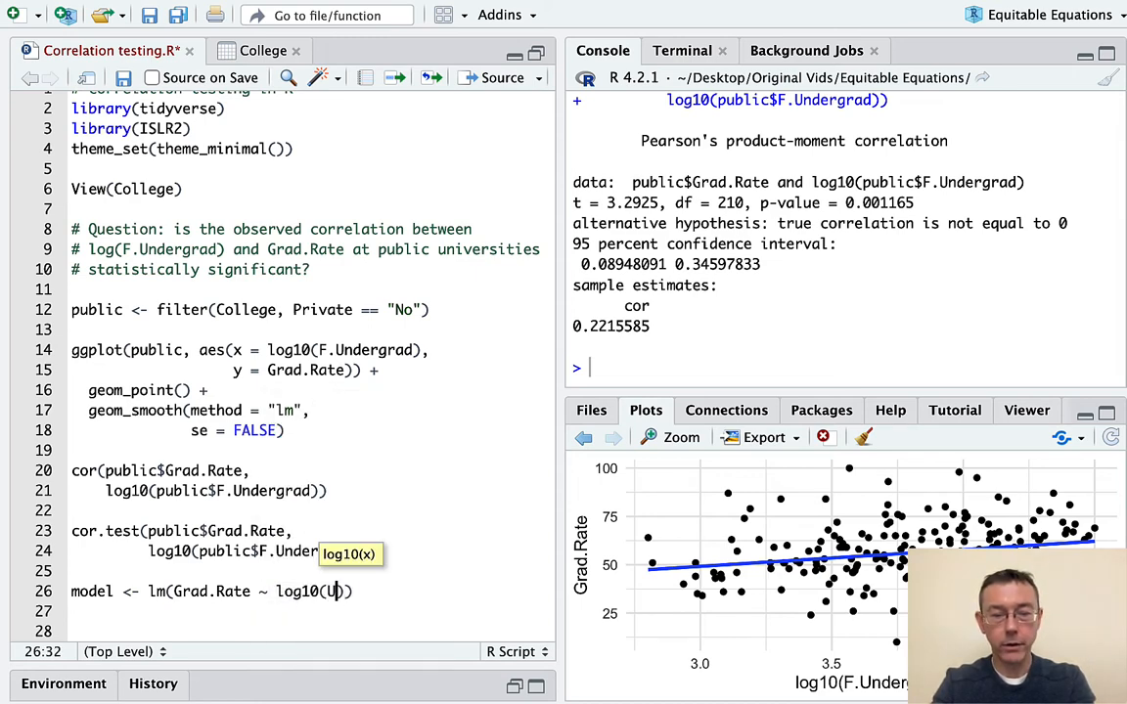
{"action": "type", "text": "F.Undergrad"}
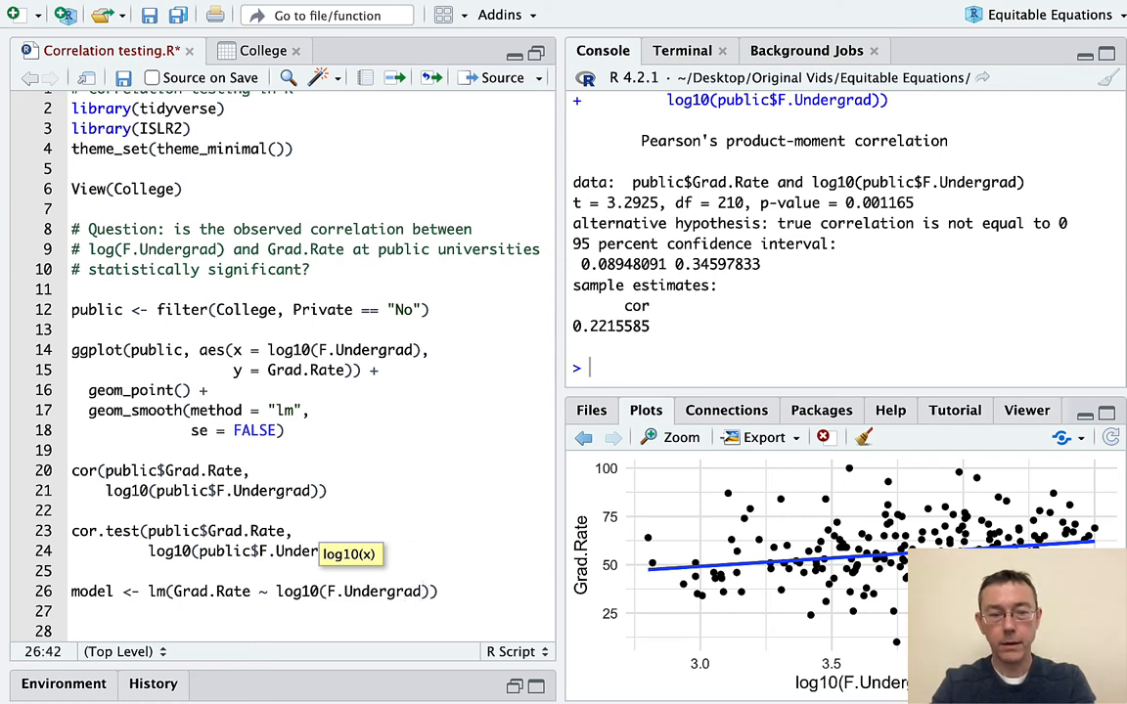
{"action": "type", "text": ", d"}
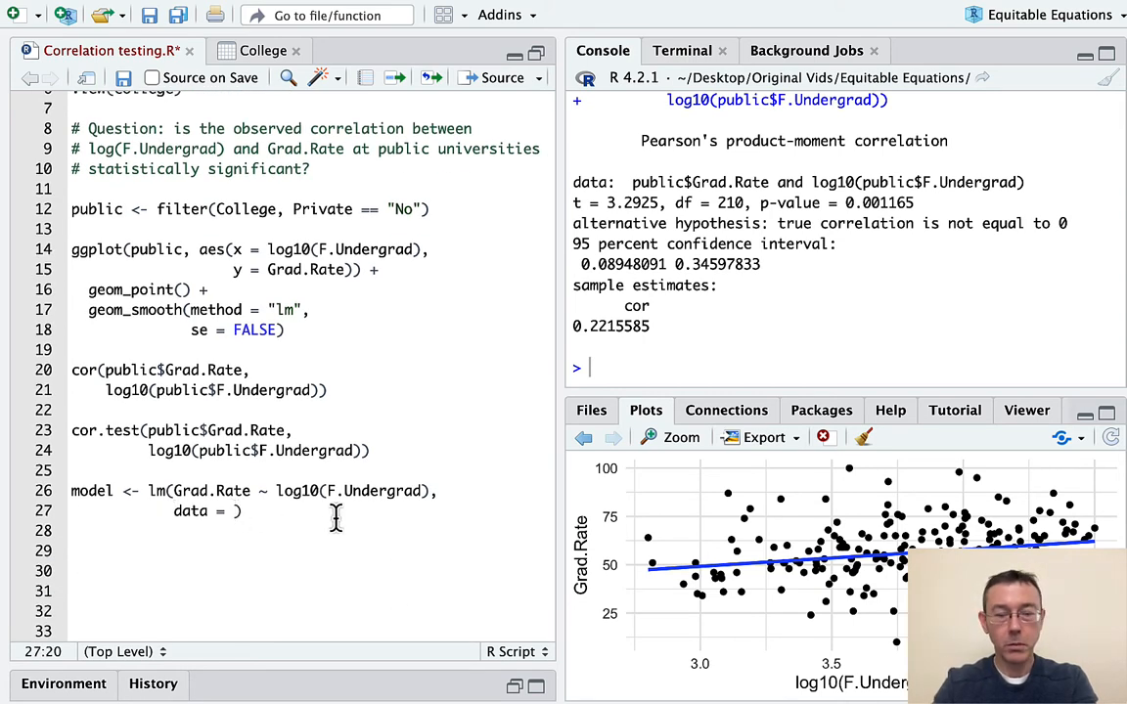
{"action": "type", "text": "public"}
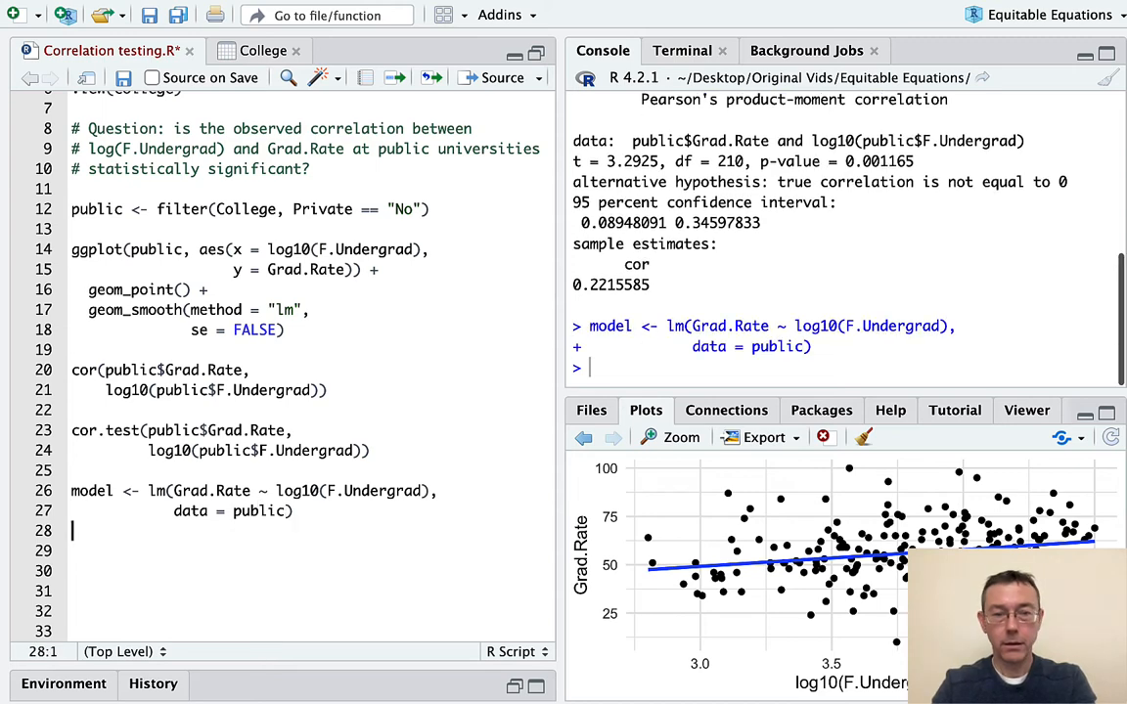
Run summary(model), showing the log10(F.Undergrad) p-value of 0.00116.
{"action": "type", "text": "summary(model"}
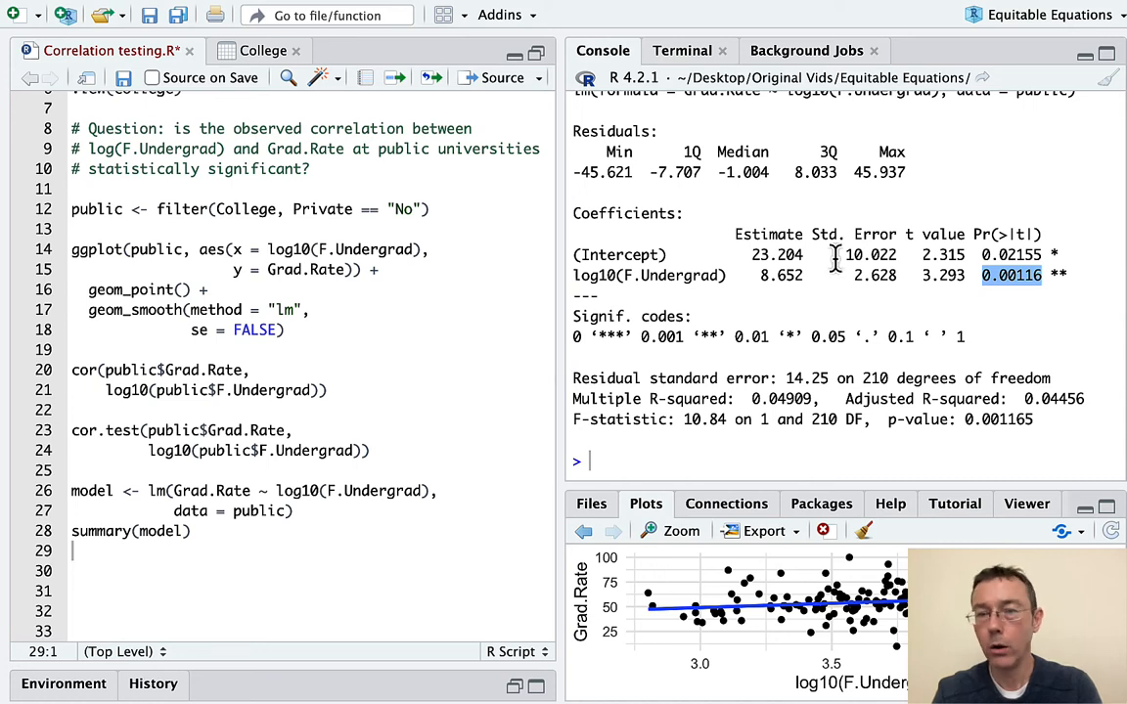
{"action": "scroll", "scroll_direction": "down", "scroll_amount": 3}
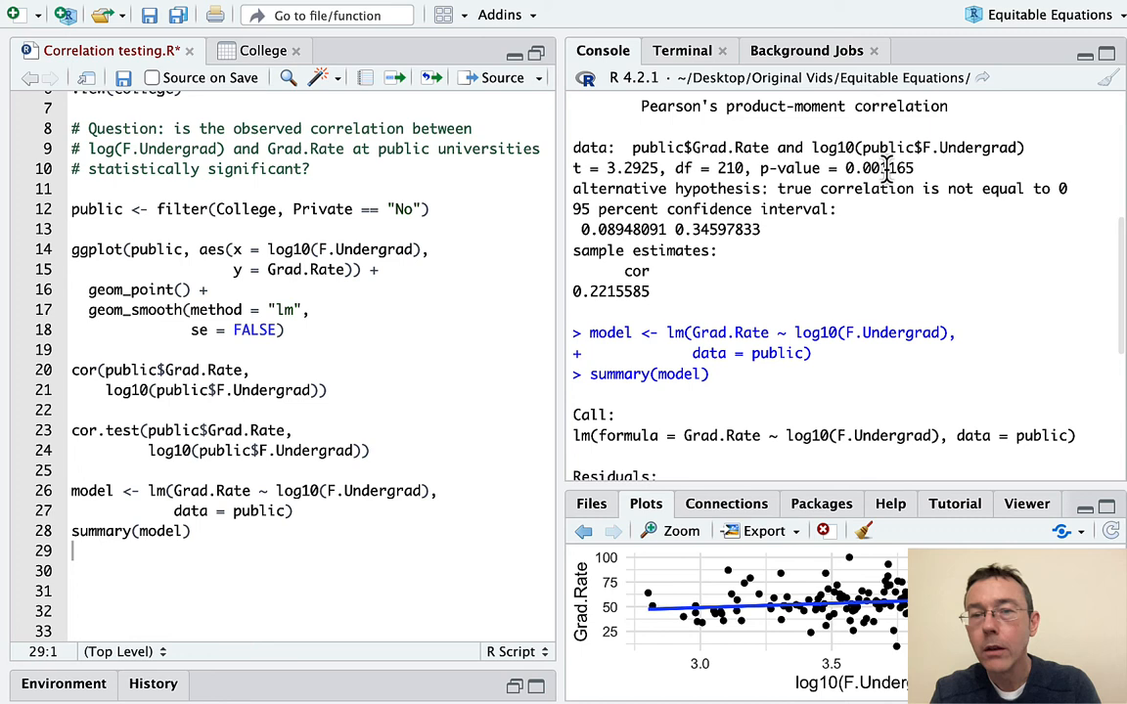
{"action": "double_click", "coordinate": [878, 167]}
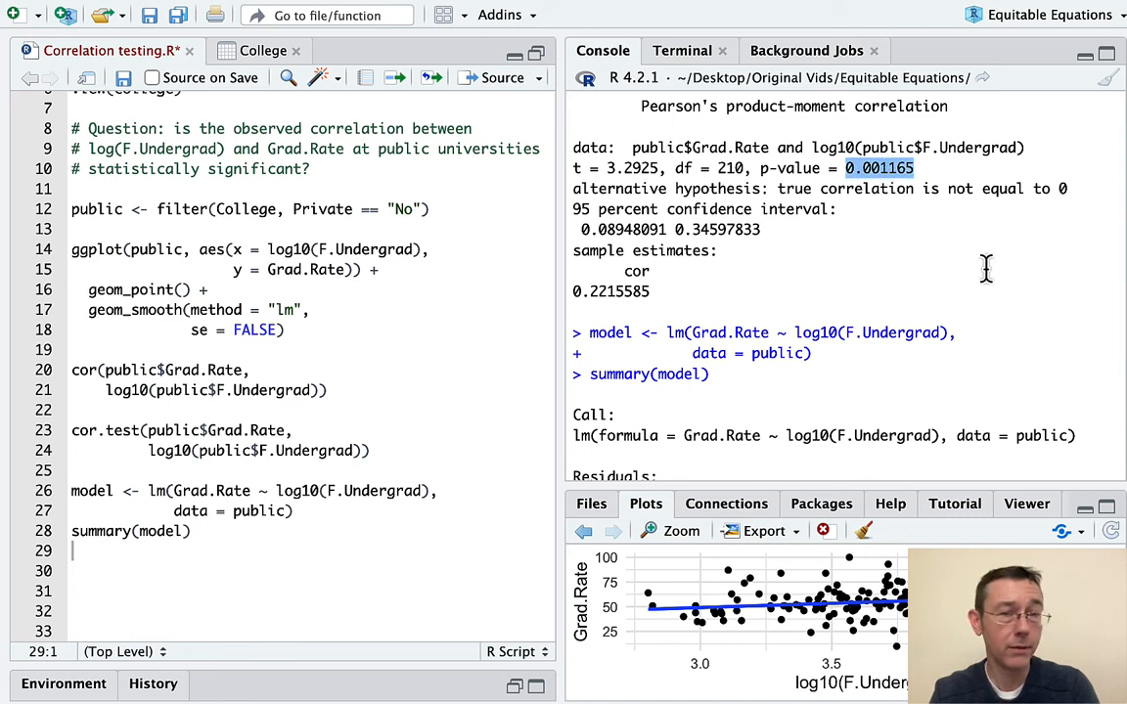
{"action": "scroll", "scroll_direction": "down", "scroll_amount": 3}
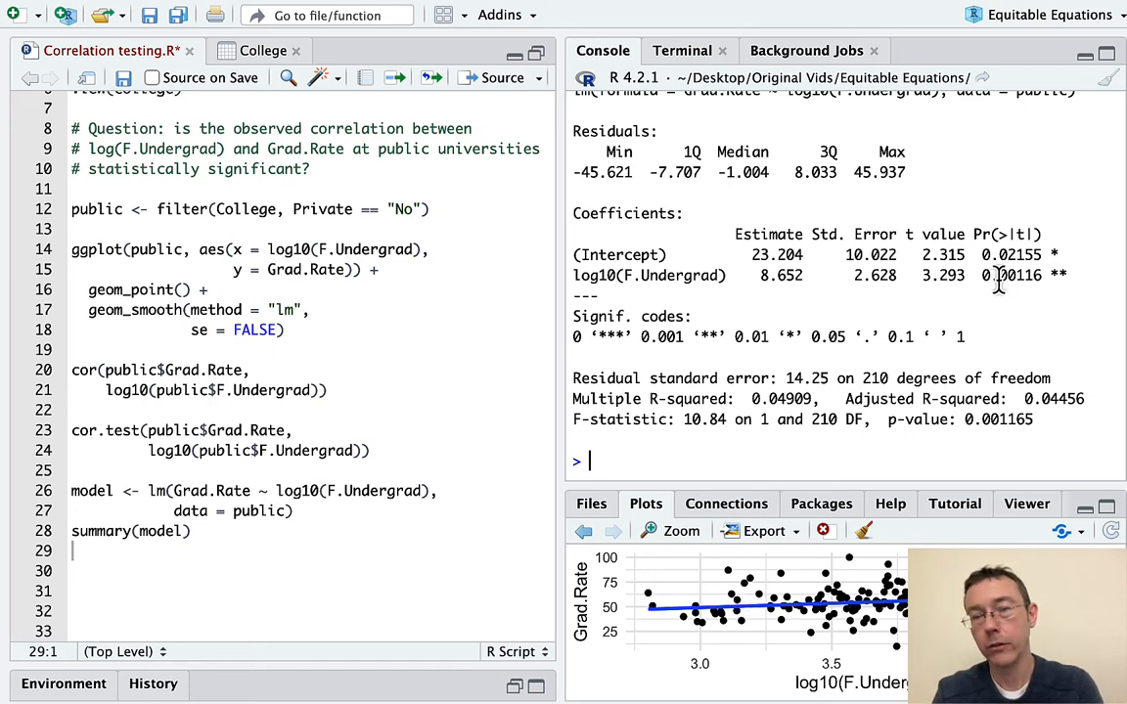
{"action": "mouse_move", "coordinate": [1021, 298]}
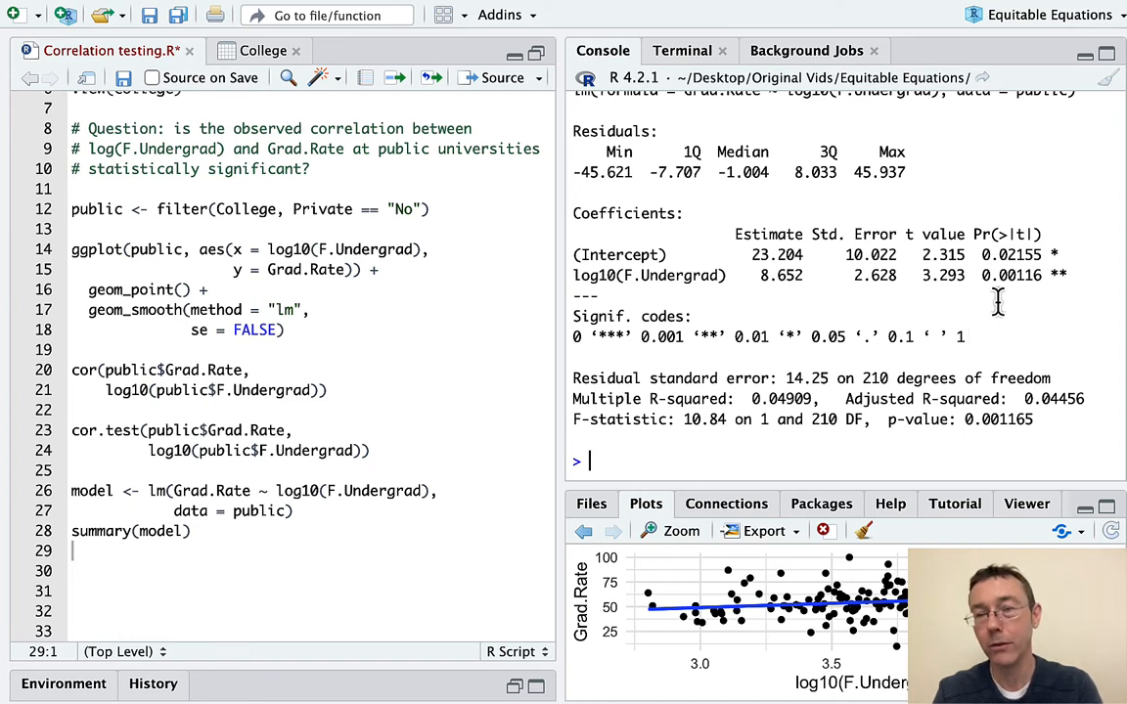
{"action": "mouse_move", "coordinate": [1008, 303]}
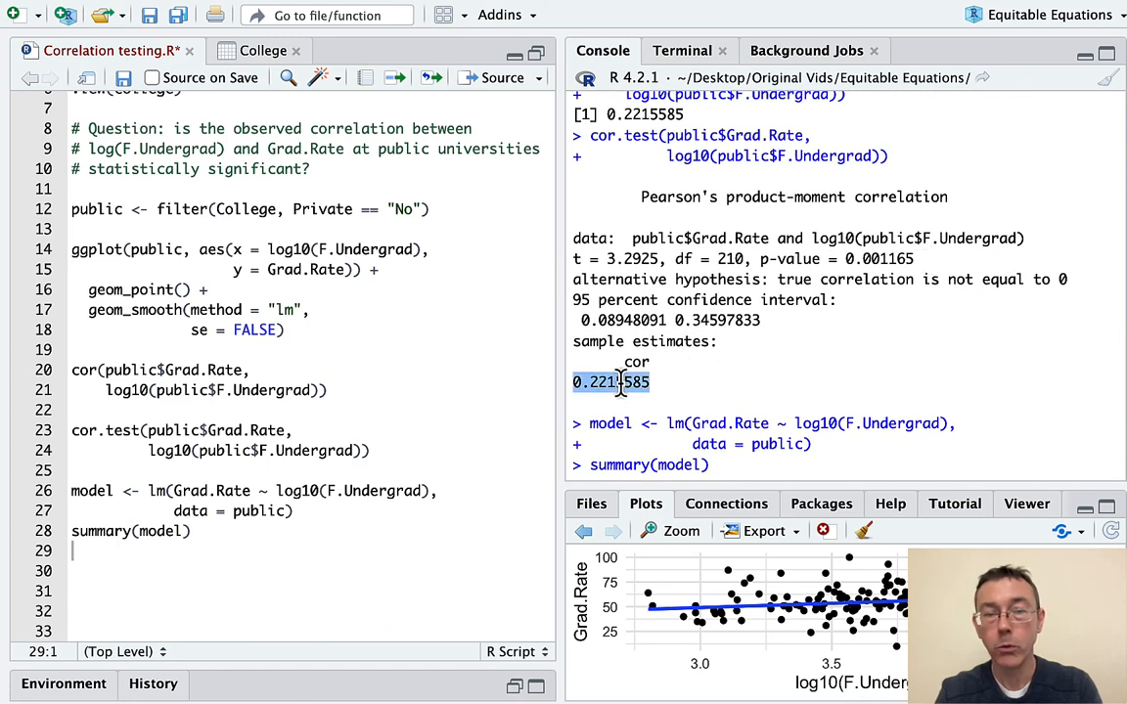
{"action": "mouse_move", "coordinate": [810, 339]}
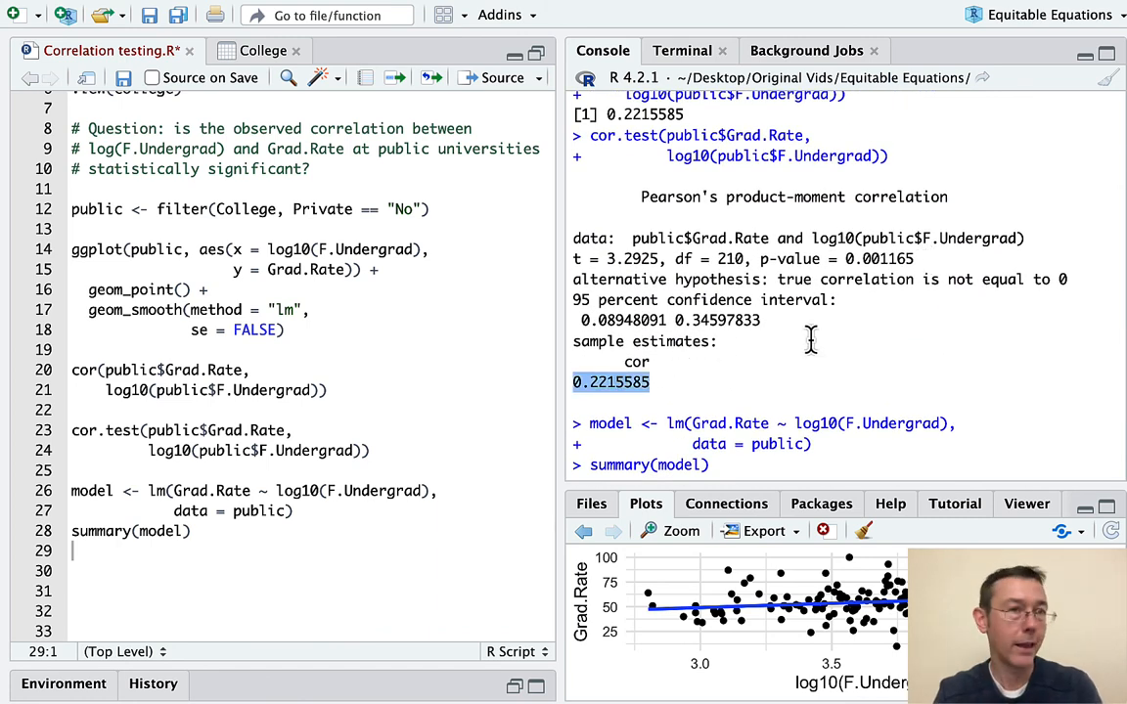